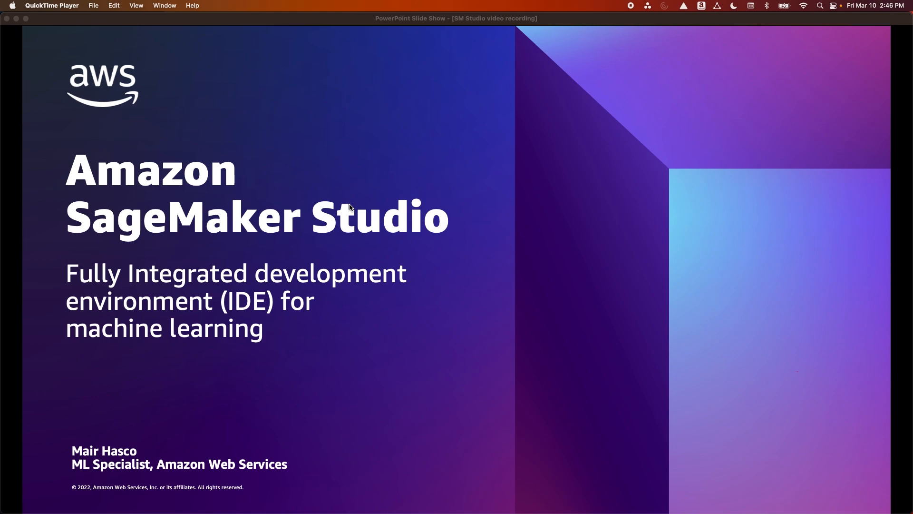
{"action": "mouse_move", "coordinate": [510, 195]}
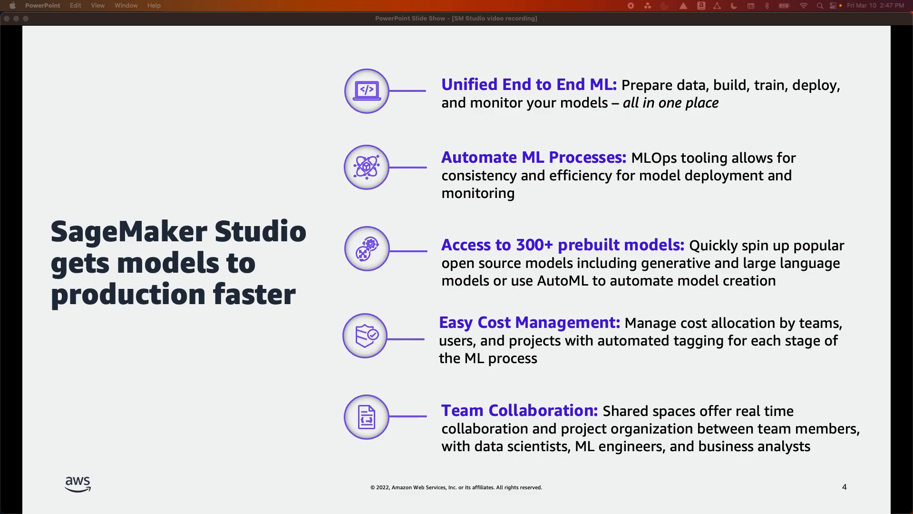
{"action": "mouse_move", "coordinate": [791, 397]}
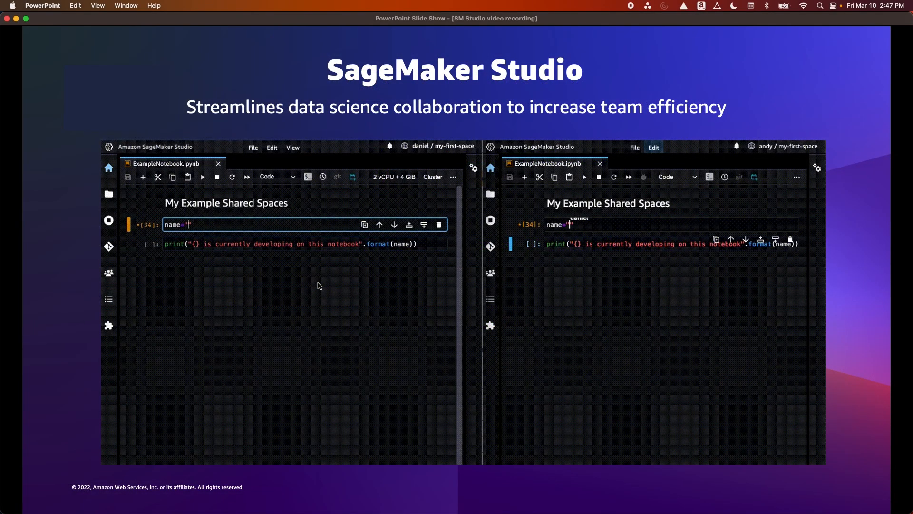
Let the shared-spaces demo play, then advance to the Amazon SageMaker Studio section slide
{"action": "type", "text": "Daniel"}
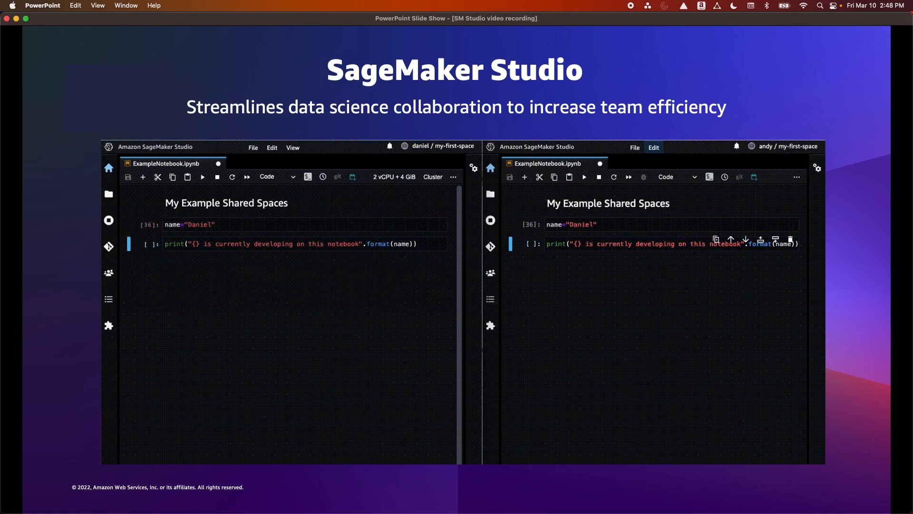
{"action": "left_click", "coordinate": [202, 177]}
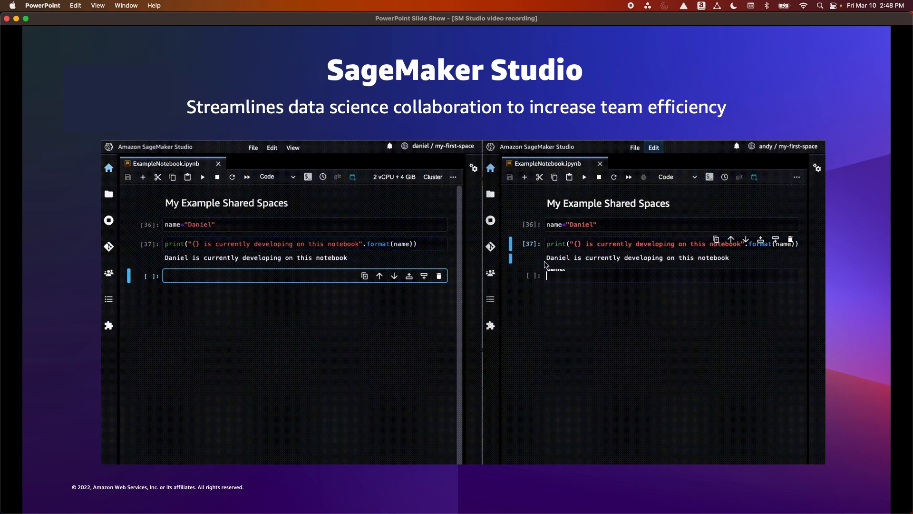
{"action": "left_click", "coordinate": [582, 225]}
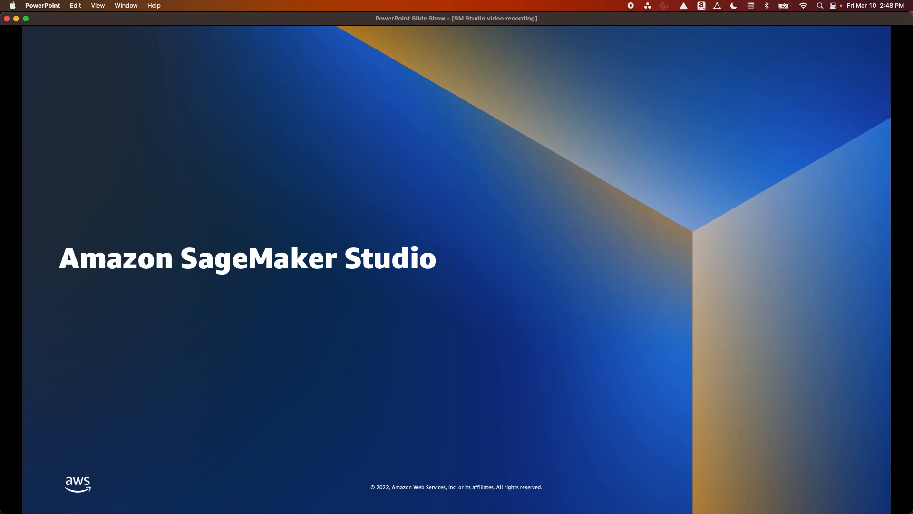
{"action": "mouse_move", "coordinate": [791, 396]}
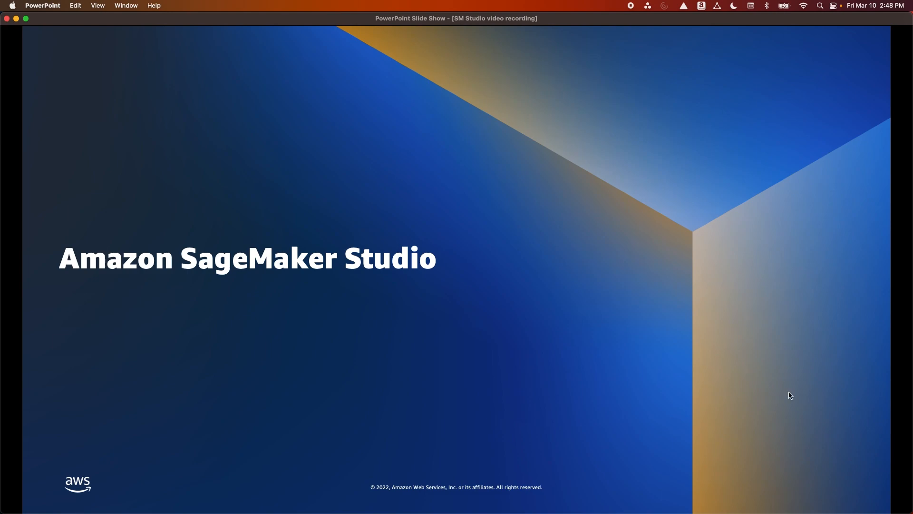
{"action": "mouse_move", "coordinate": [660, 402]}
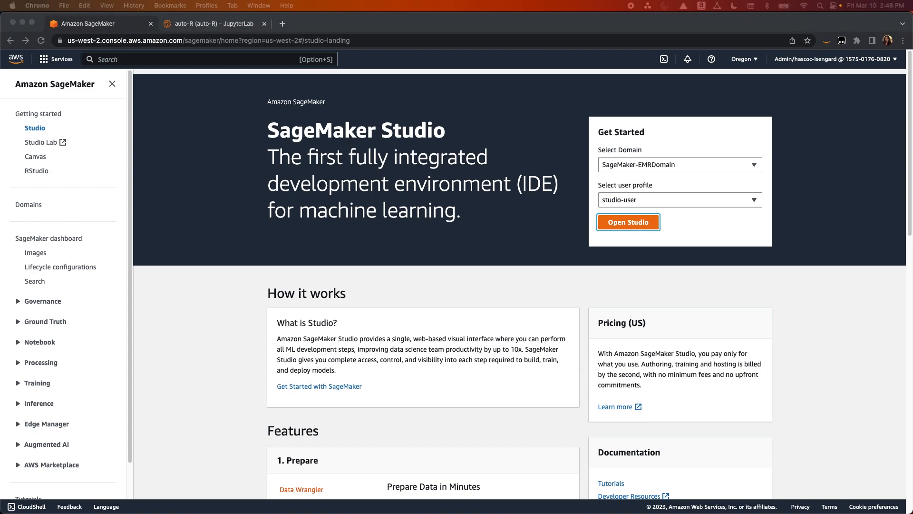
{"action": "mouse_move", "coordinate": [514, 285]}
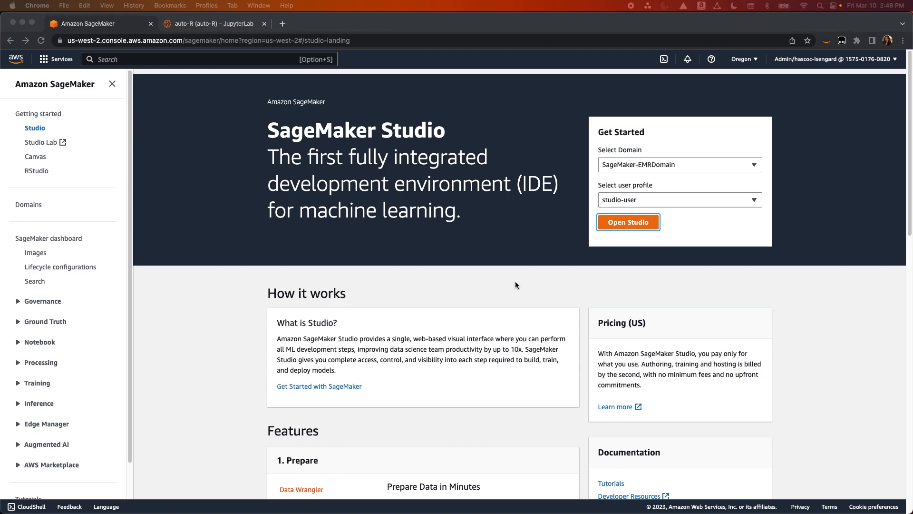
{"action": "mouse_move", "coordinate": [646, 214]}
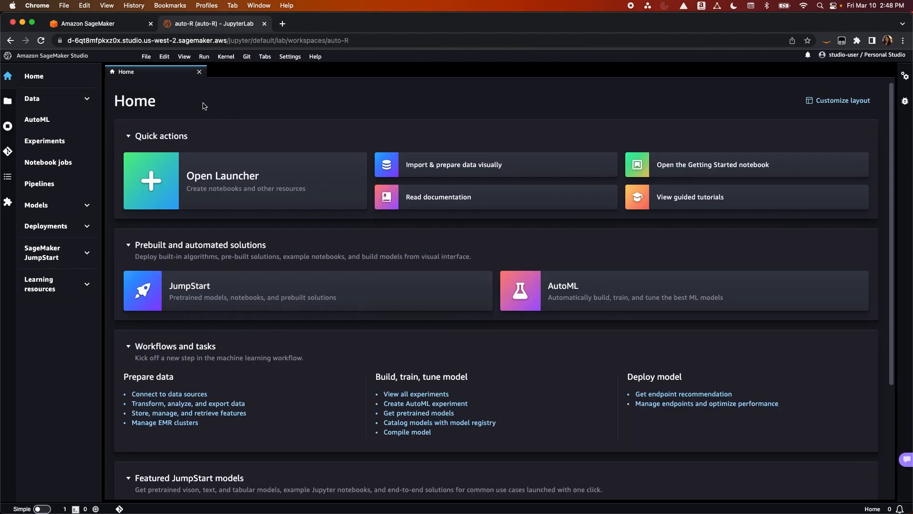
{"action": "mouse_move", "coordinate": [203, 132]}
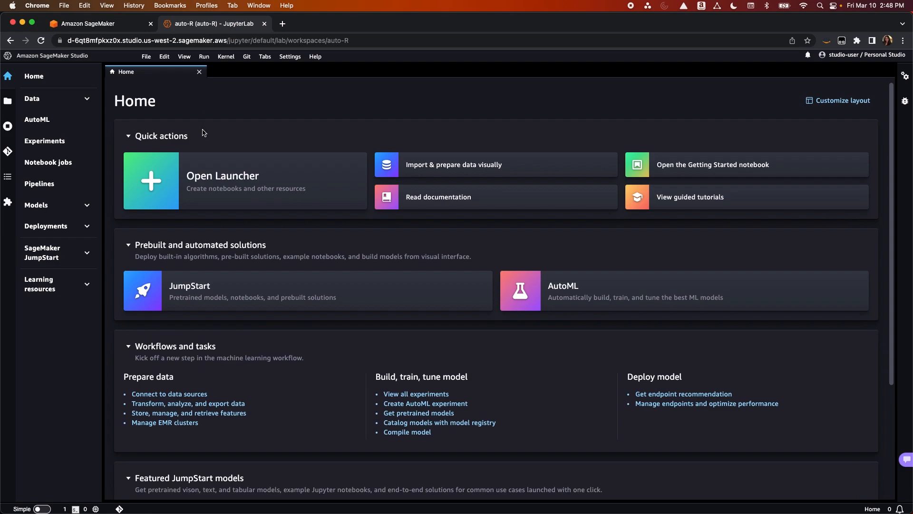
Bring up the Launcher, toggle the navigation panel, and expand the SageMaker JumpStart section
{"action": "left_click", "coordinate": [222, 176]}
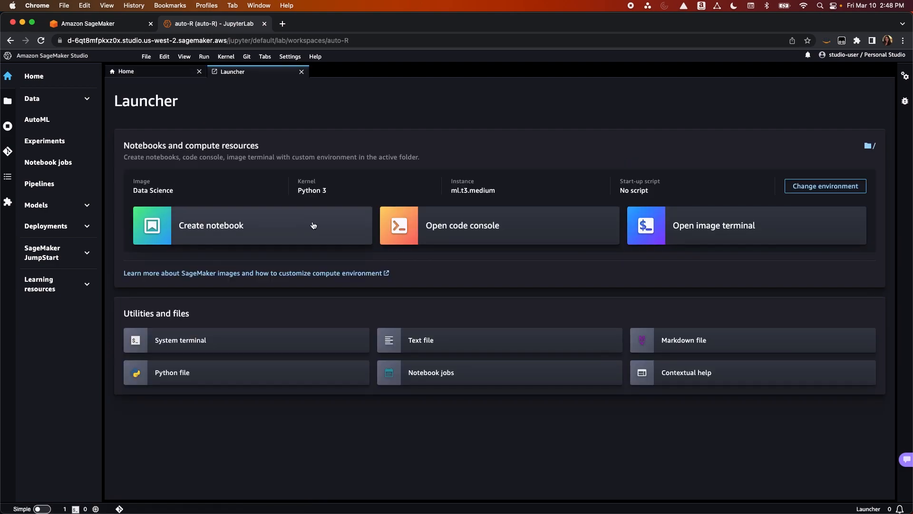
{"action": "mouse_move", "coordinate": [458, 225]}
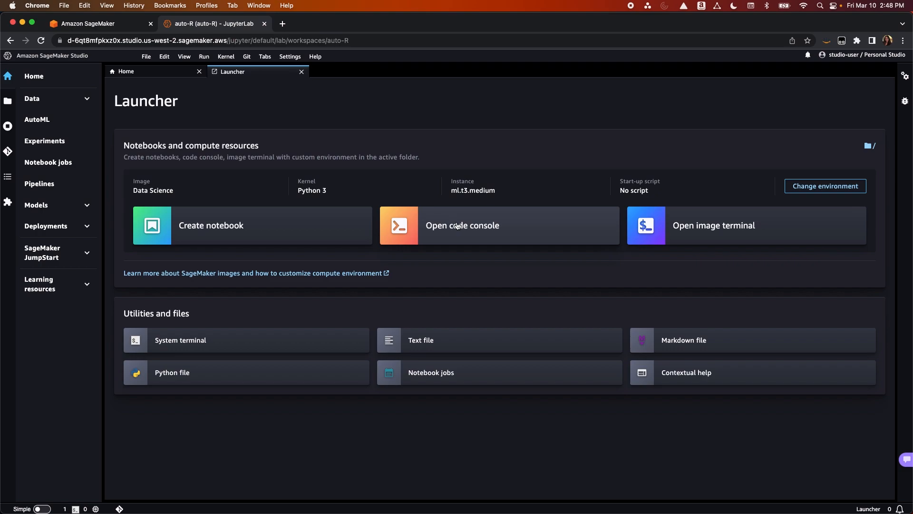
{"action": "mouse_move", "coordinate": [92, 98]}
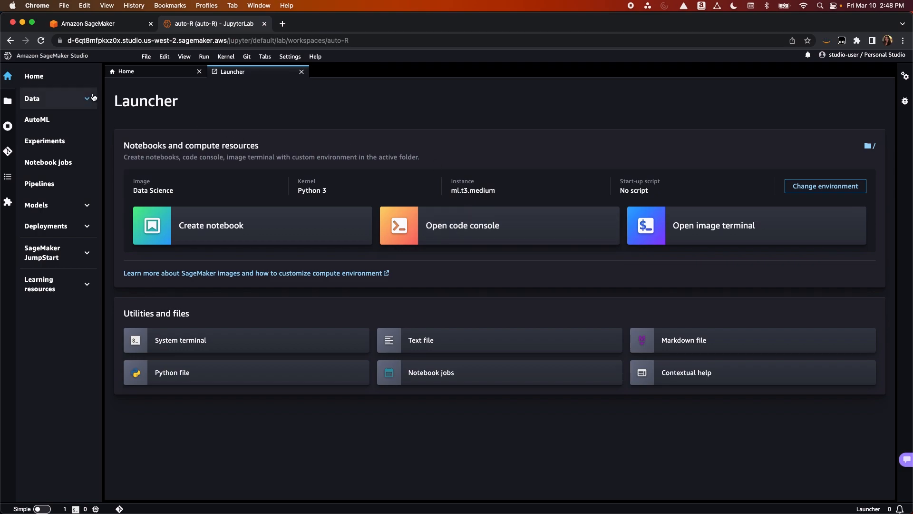
{"action": "mouse_move", "coordinate": [39, 88]}
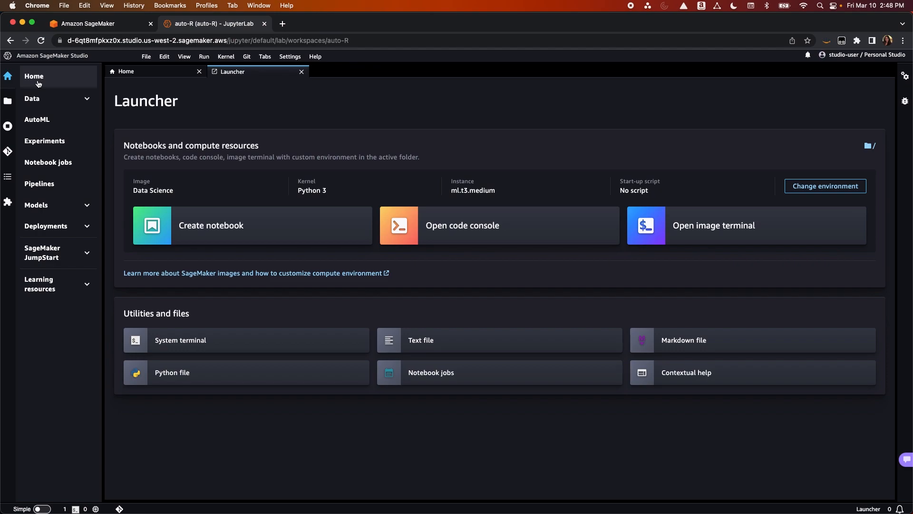
{"action": "left_click", "coordinate": [8, 75]}
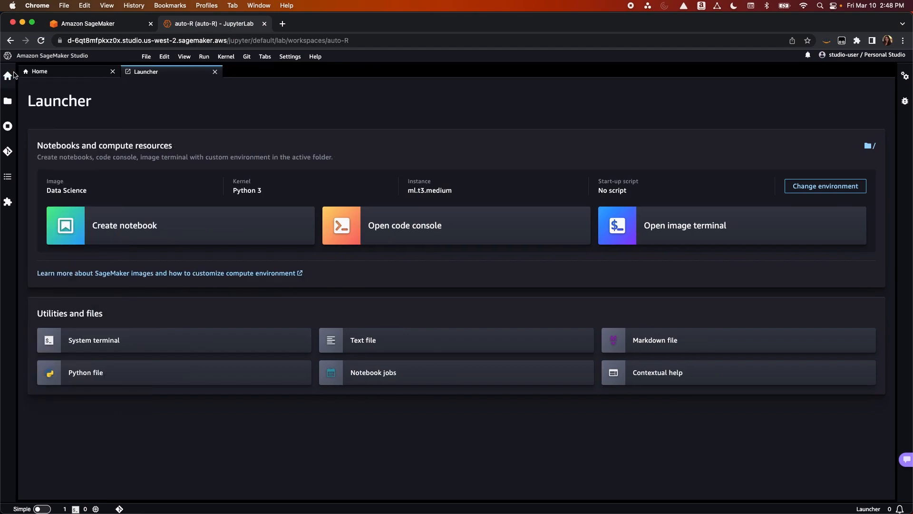
{"action": "left_click", "coordinate": [8, 76]}
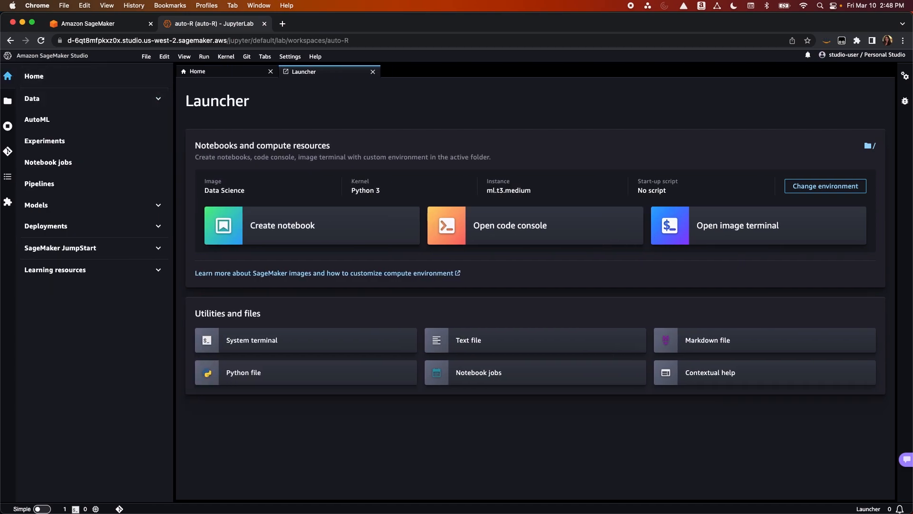
{"action": "left_click", "coordinate": [60, 247]}
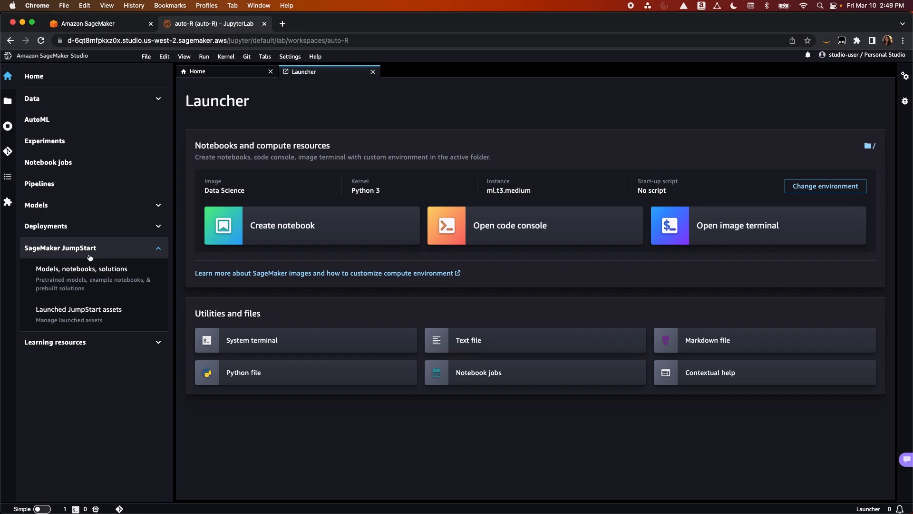
{"action": "mouse_move", "coordinate": [127, 294]}
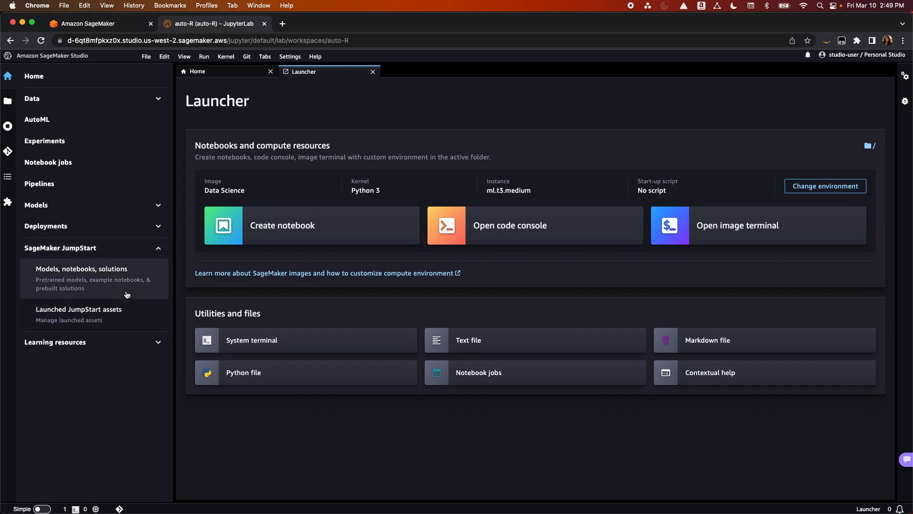
Browse the JumpStart Models, notebooks, solutions catalog through its Solutions and Foundation Models carousels
{"action": "left_click", "coordinate": [81, 268]}
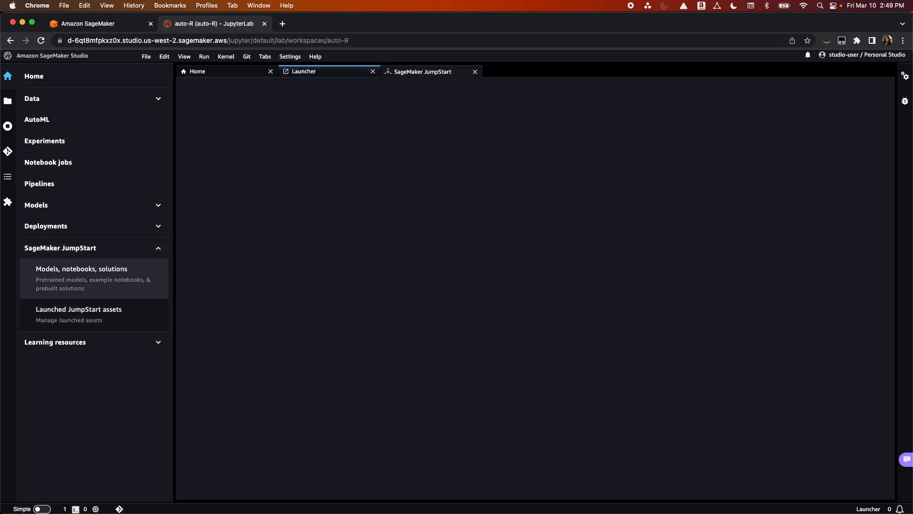
{"action": "left_click", "coordinate": [422, 71]}
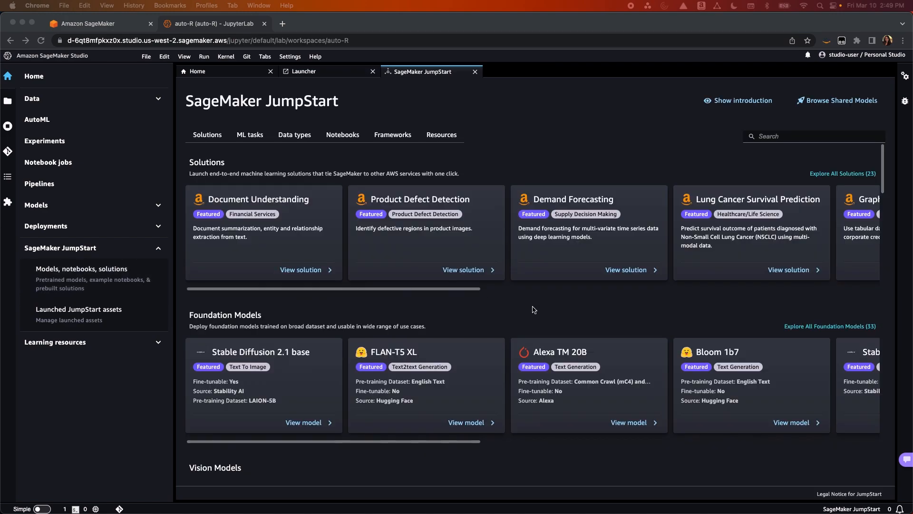
{"action": "scroll", "scroll_direction": "down", "scroll_amount": 3}
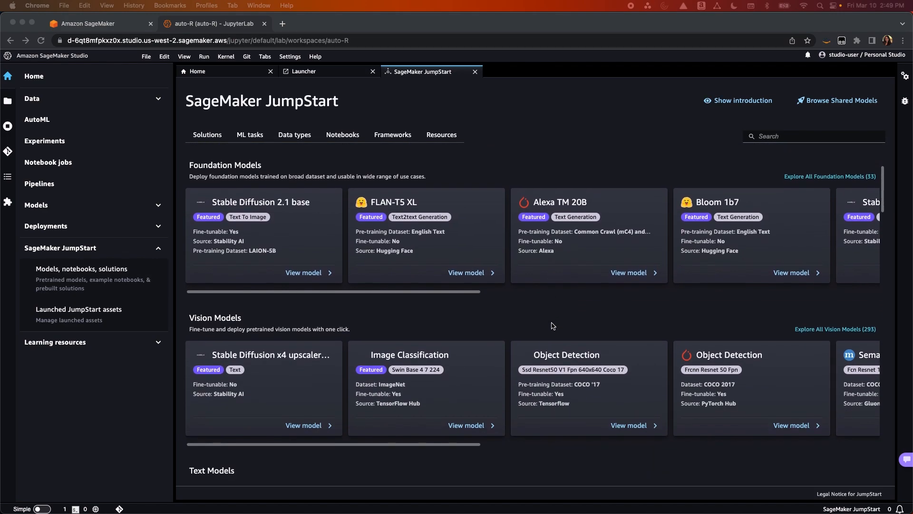
{"action": "scroll", "scroll_direction": "down", "scroll_amount": 3}
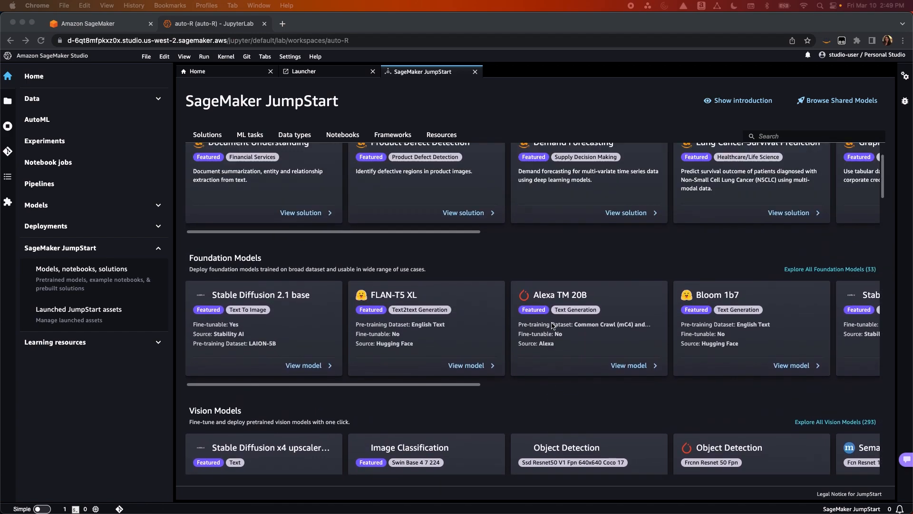
{"action": "scroll", "scroll_direction": "up", "scroll_amount": 3}
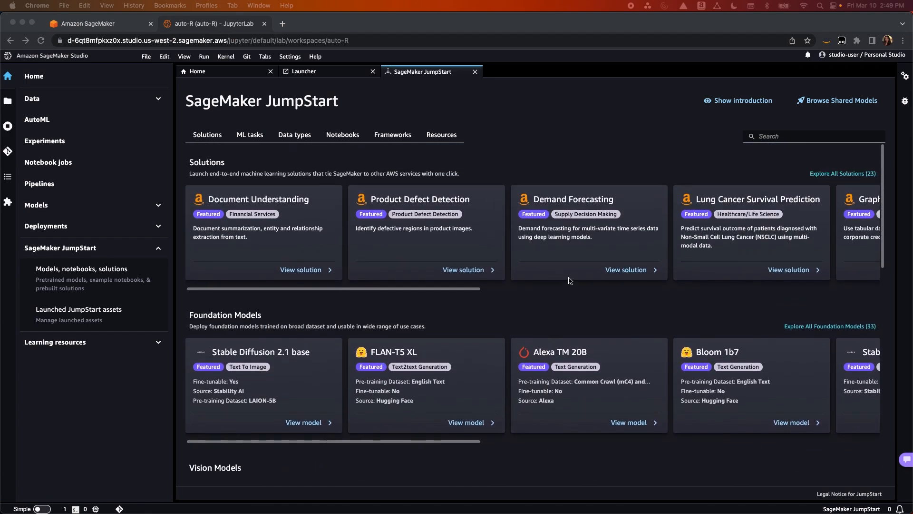
{"action": "scroll", "scroll_direction": "right", "scroll_amount": 3}
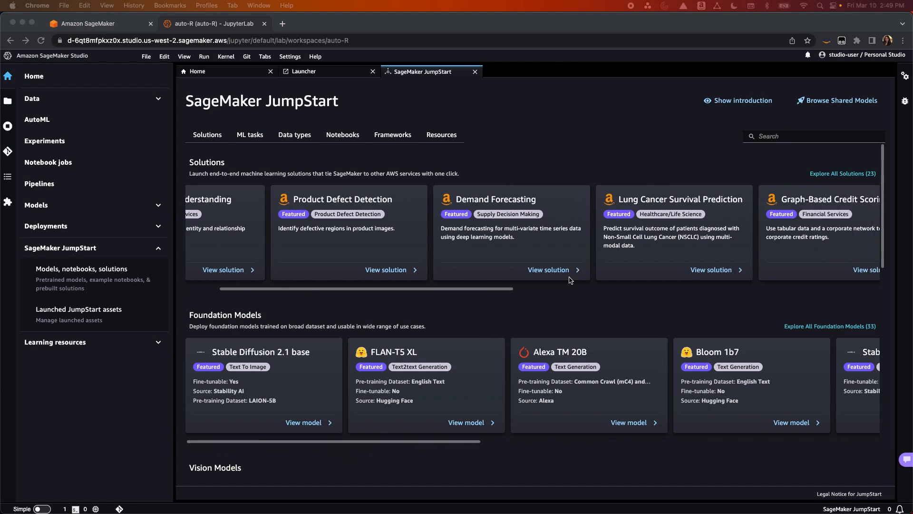
{"action": "scroll", "scroll_direction": "right", "scroll_amount": 3}
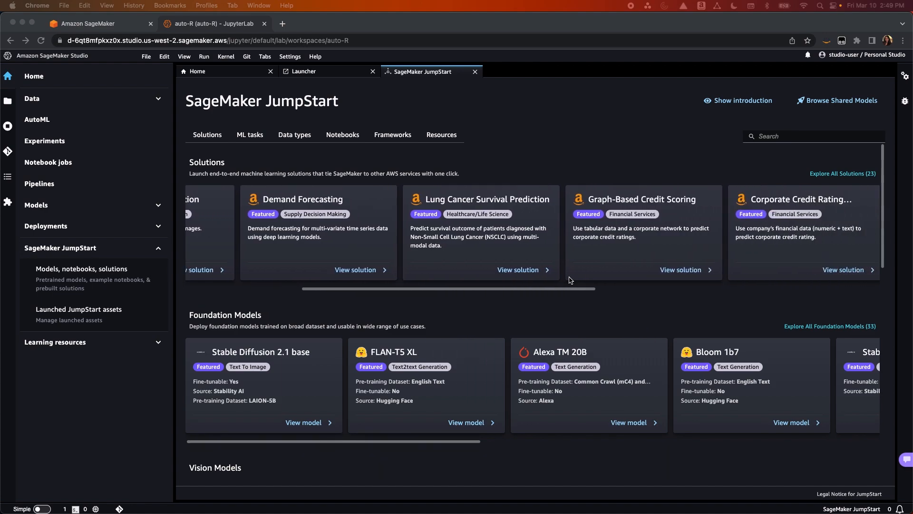
{"action": "scroll", "scroll_direction": "left", "scroll_amount": 3}
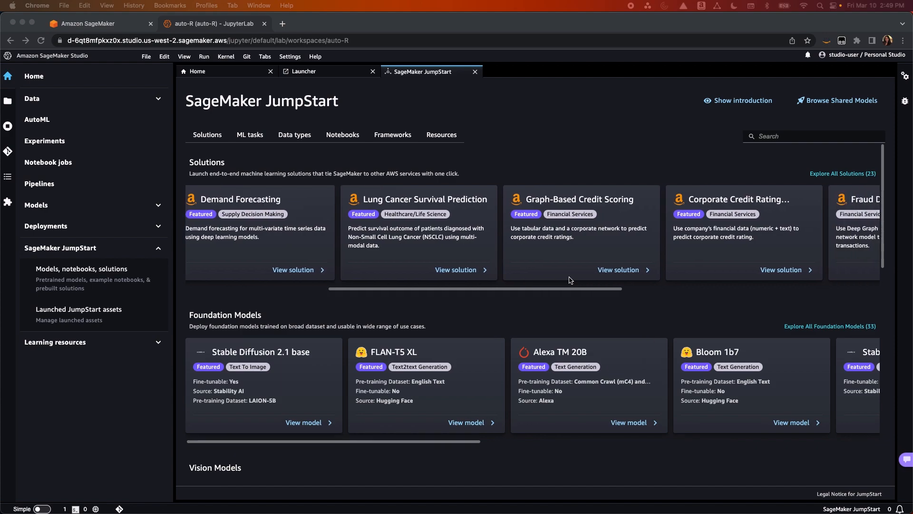
{"action": "scroll", "scroll_direction": "left", "scroll_amount": 3}
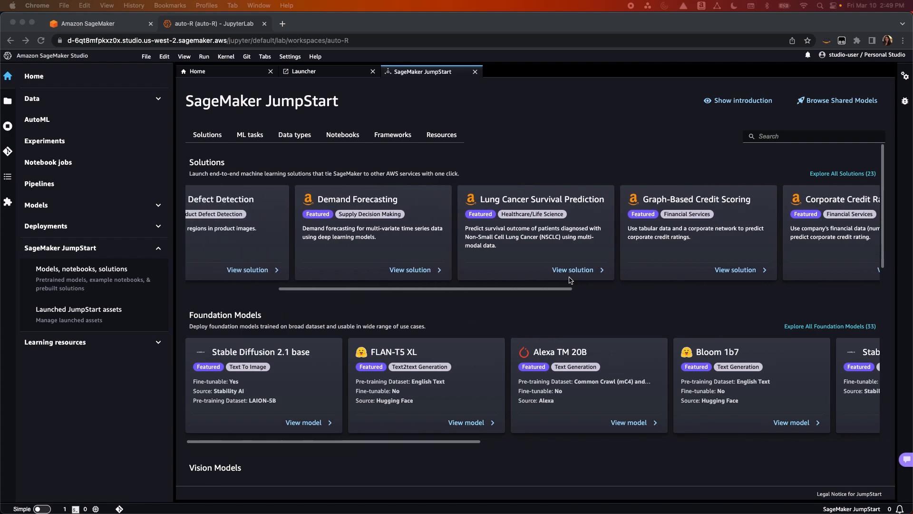
{"action": "scroll", "scroll_direction": "down", "scroll_amount": 3}
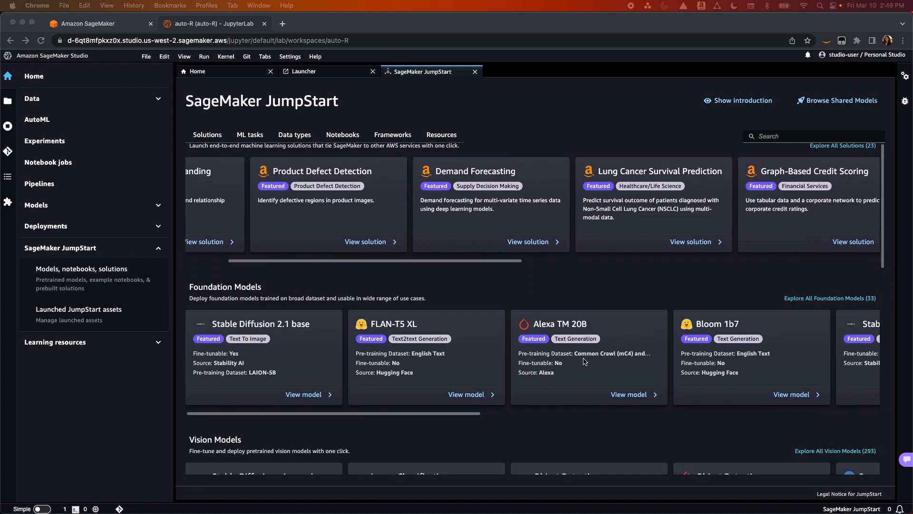
{"action": "scroll", "scroll_direction": "down", "scroll_amount": 3}
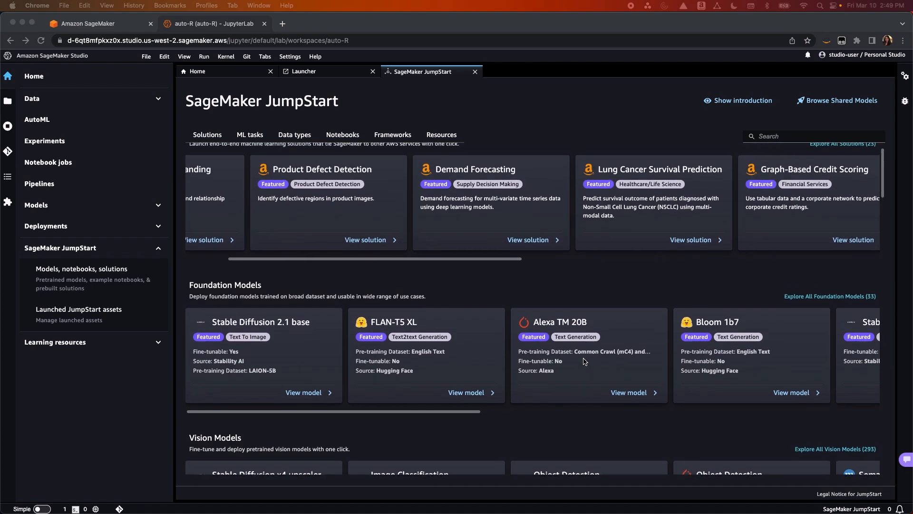
{"action": "mouse_move", "coordinate": [114, 154]}
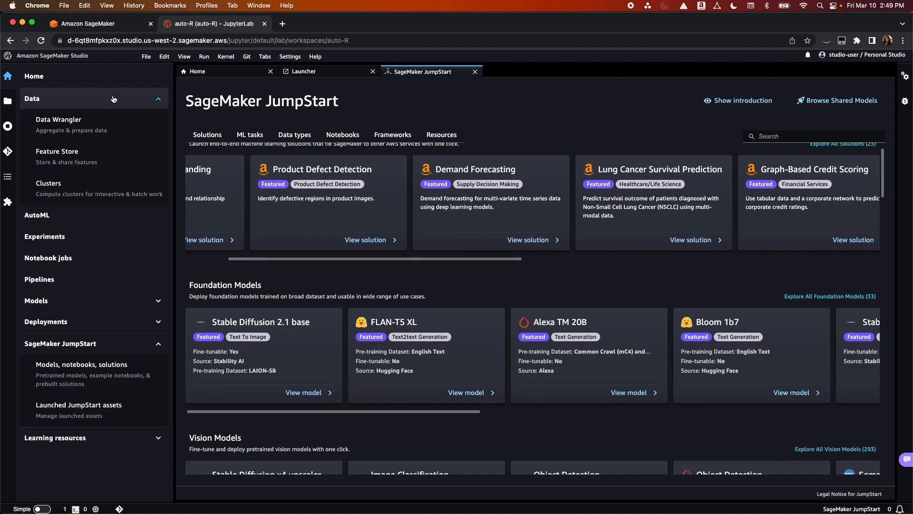
{"action": "mouse_move", "coordinate": [119, 124]}
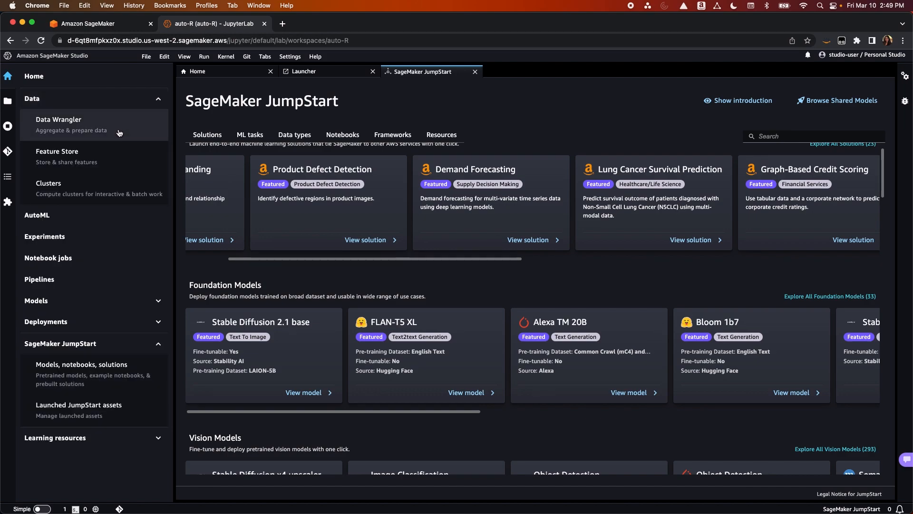
Go to Data Wrangler flows and load datawrangler.flow to its data flow page
{"action": "left_click", "coordinate": [58, 124]}
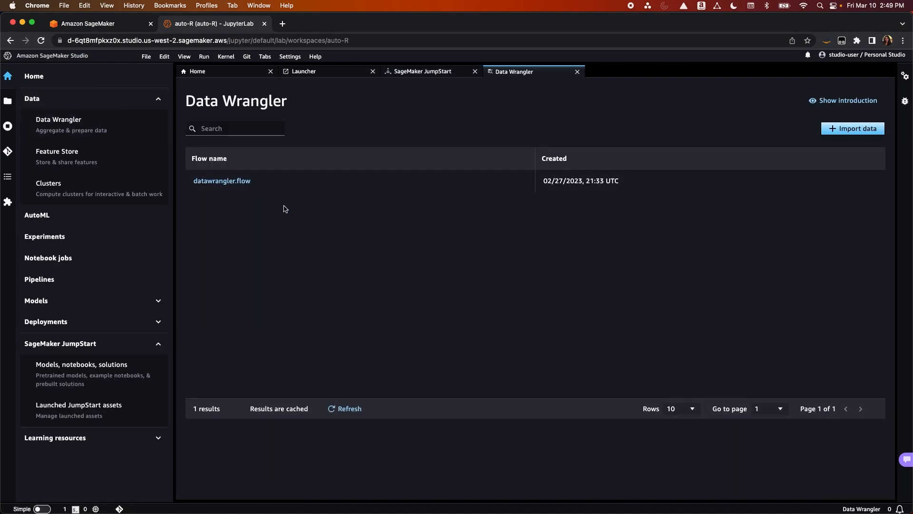
{"action": "left_click", "coordinate": [222, 181]}
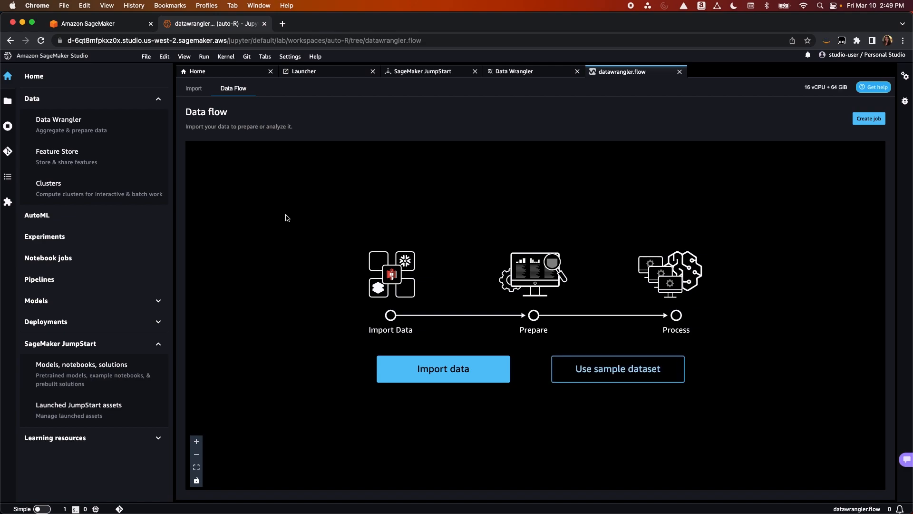
{"action": "mouse_move", "coordinate": [277, 219]}
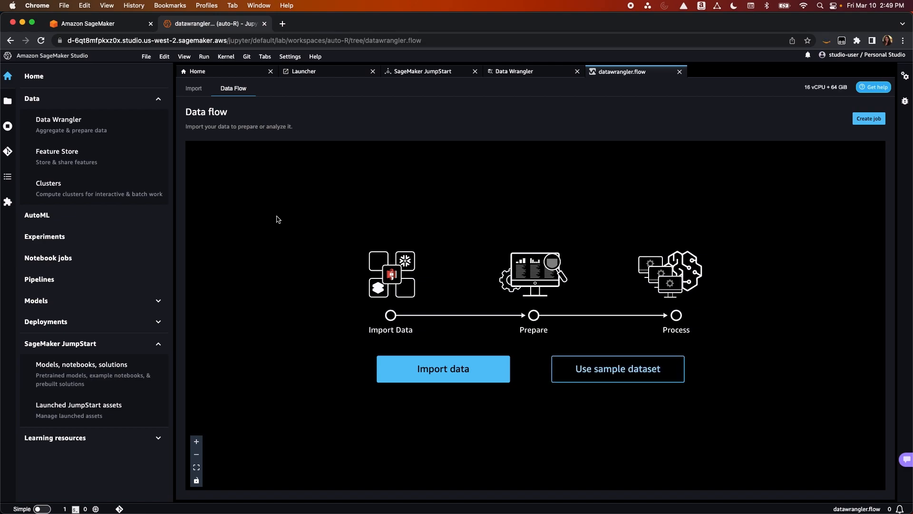
{"action": "mouse_move", "coordinate": [116, 153]}
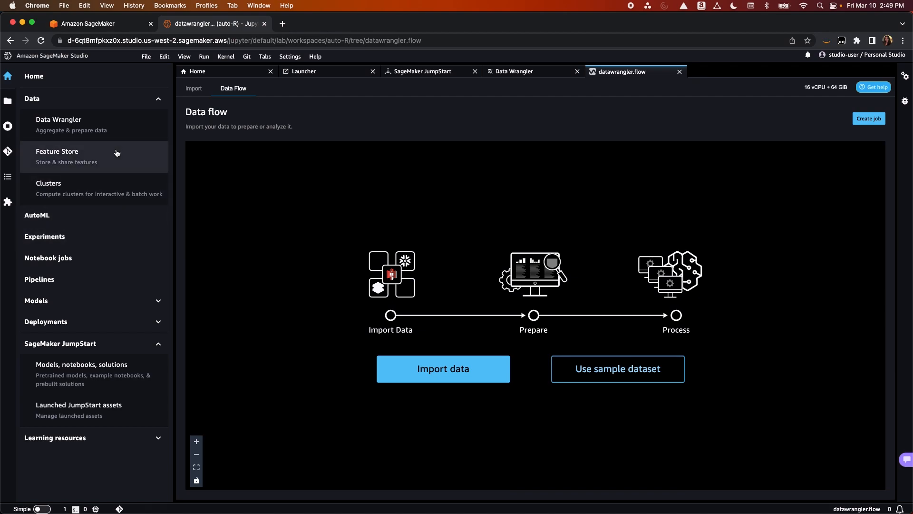
View my-new-feature-group in Feature Store, then switch to the empty Clusters overview
{"action": "left_click", "coordinate": [57, 156]}
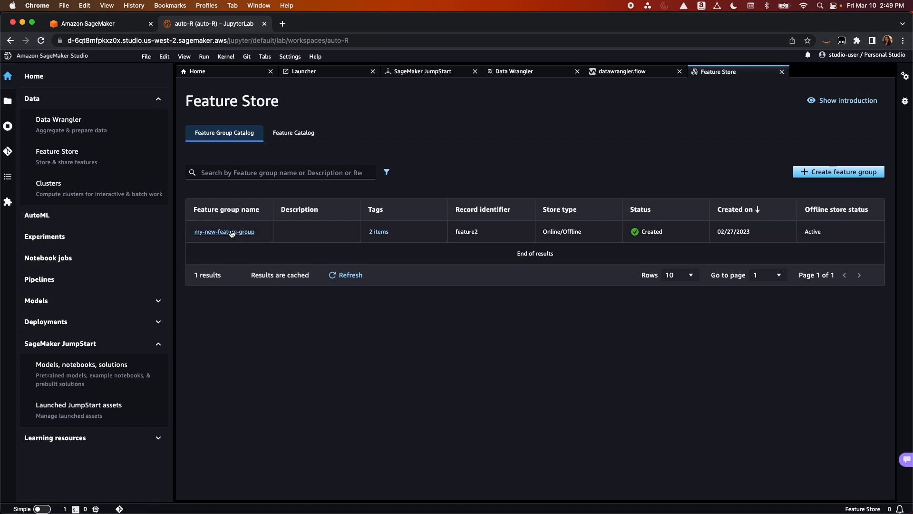
{"action": "left_click", "coordinate": [224, 232]}
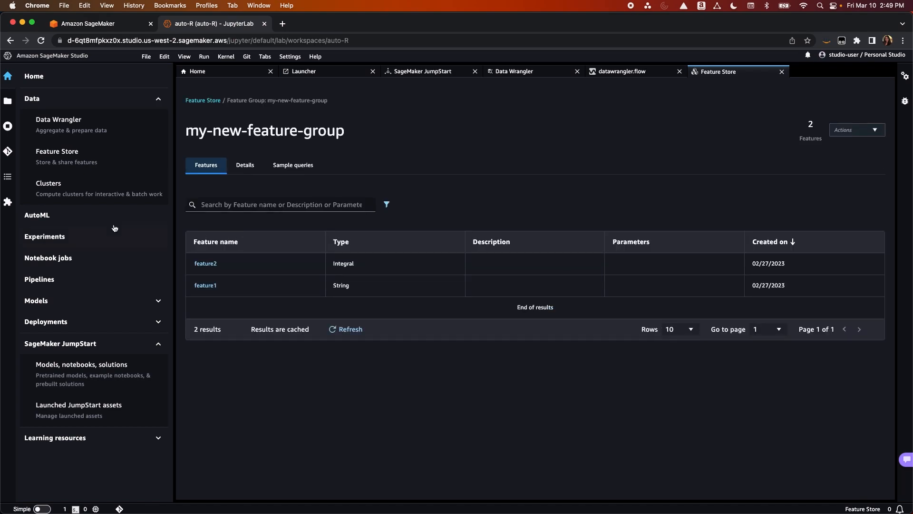
{"action": "left_click", "coordinate": [49, 183]}
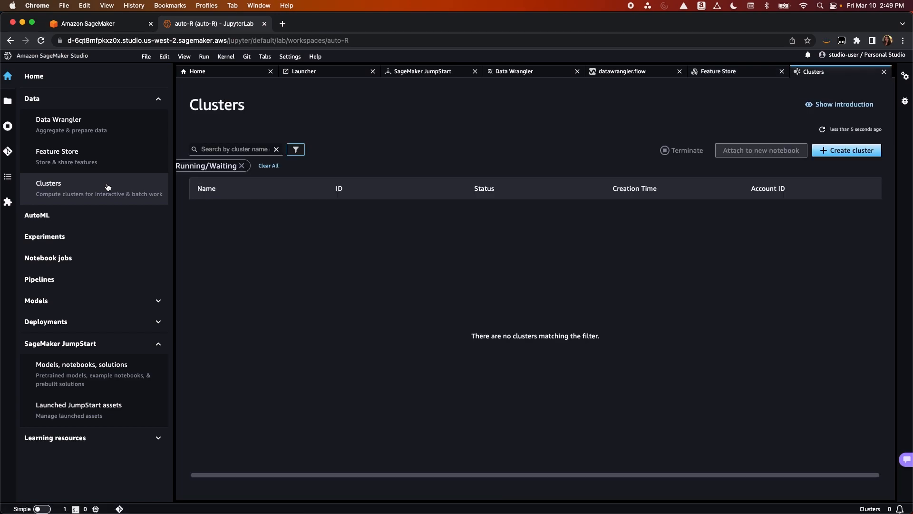
{"action": "mouse_move", "coordinate": [400, 316]}
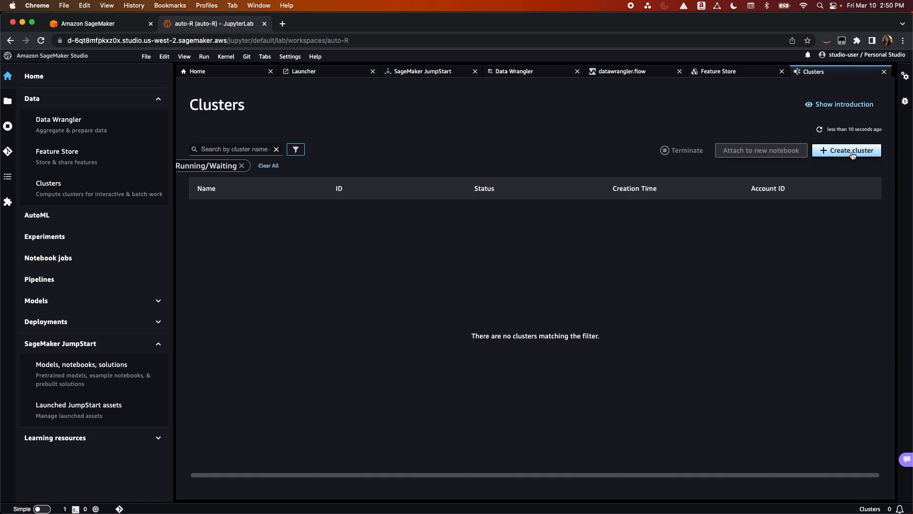
Start Create cluster to see its template list, then go to the AutoML experiments
{"action": "left_click", "coordinate": [846, 150]}
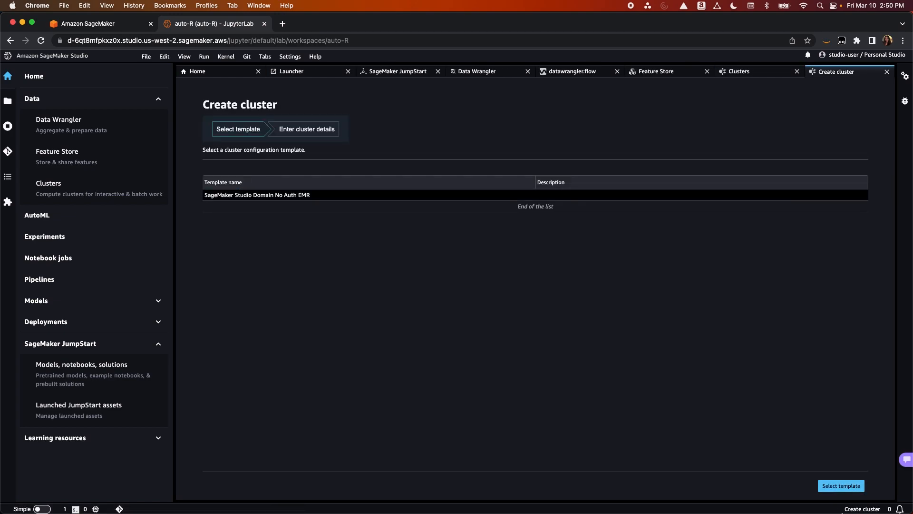
{"action": "mouse_move", "coordinate": [755, 348]}
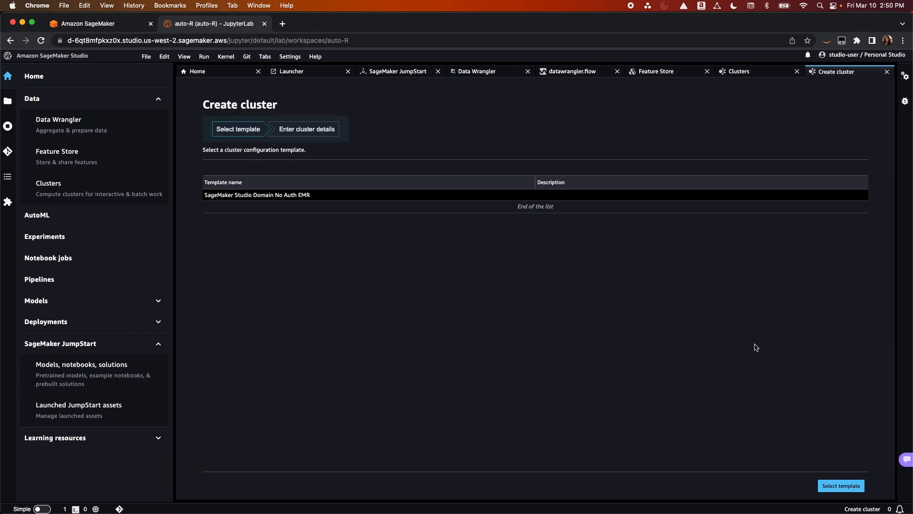
{"action": "mouse_move", "coordinate": [724, 313]}
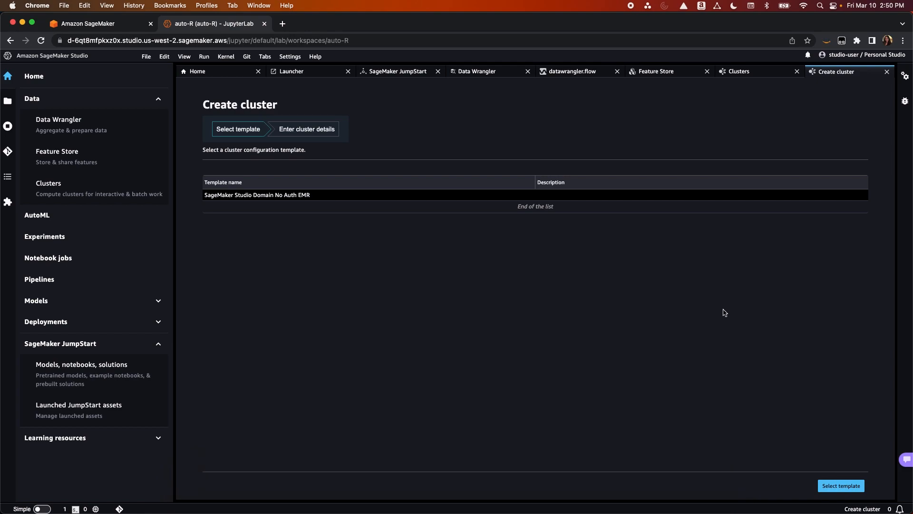
{"action": "left_click", "coordinate": [36, 215]}
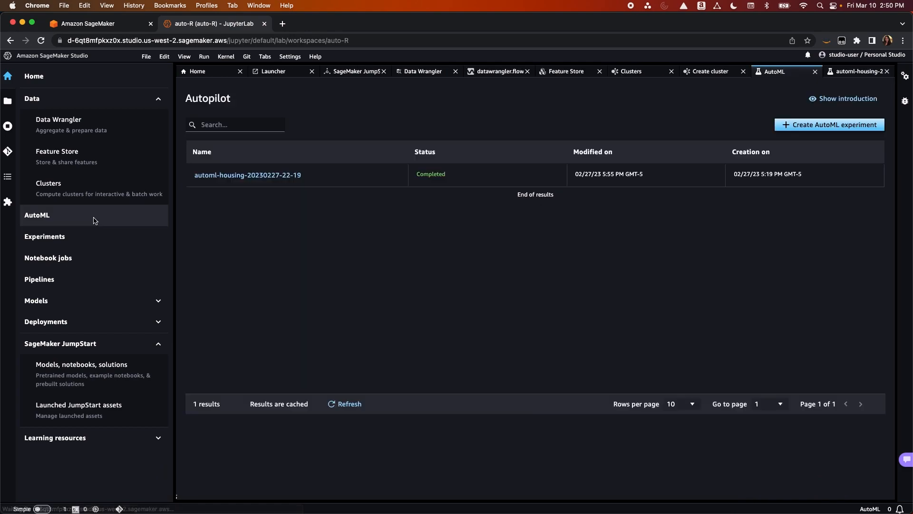
{"action": "left_click", "coordinate": [247, 175]}
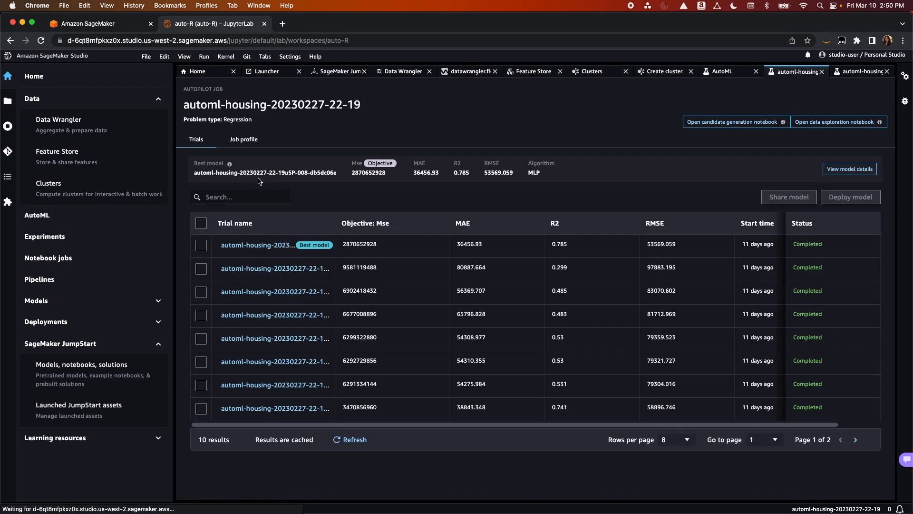
{"action": "mouse_move", "coordinate": [396, 236]}
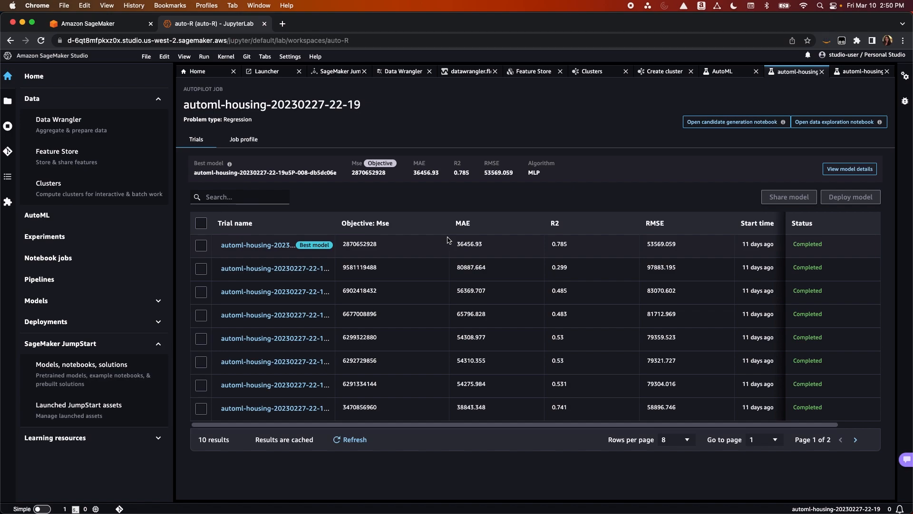
{"action": "mouse_move", "coordinate": [496, 265]}
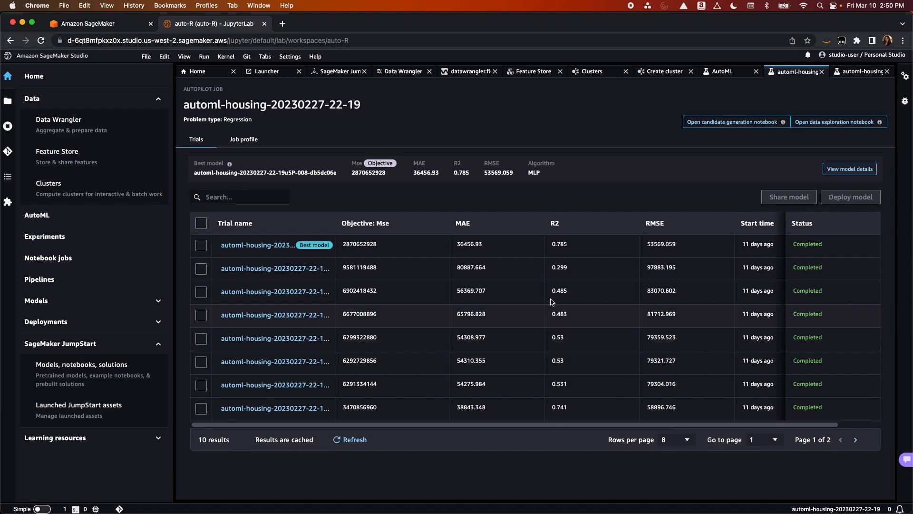
{"action": "mouse_move", "coordinate": [548, 169]}
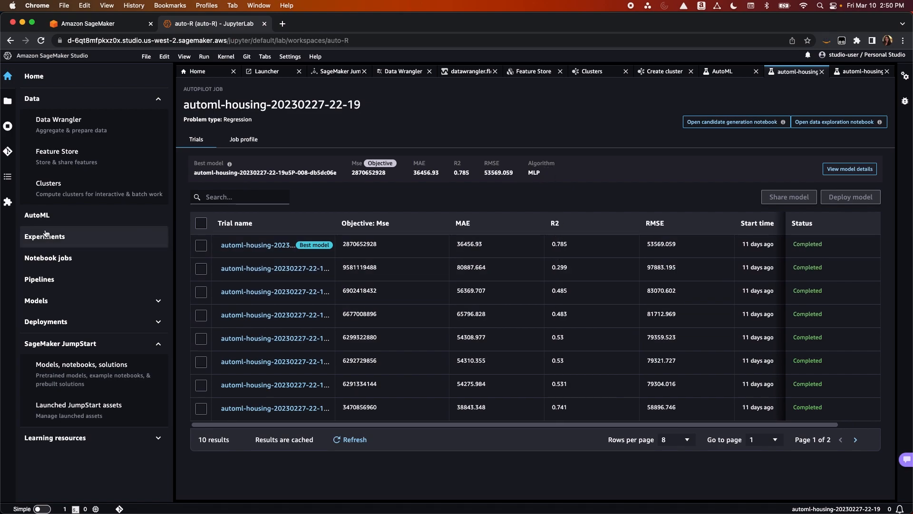
{"action": "left_click", "coordinate": [44, 236]}
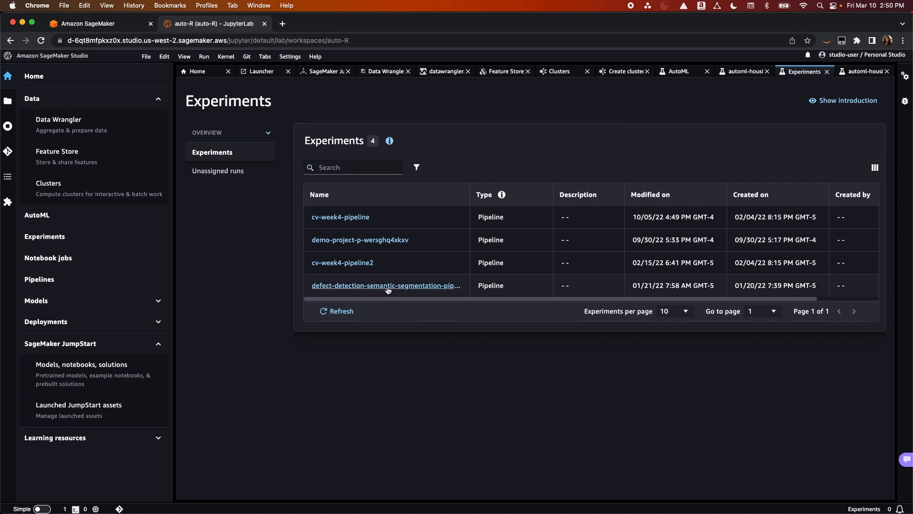
{"action": "mouse_move", "coordinate": [366, 276]}
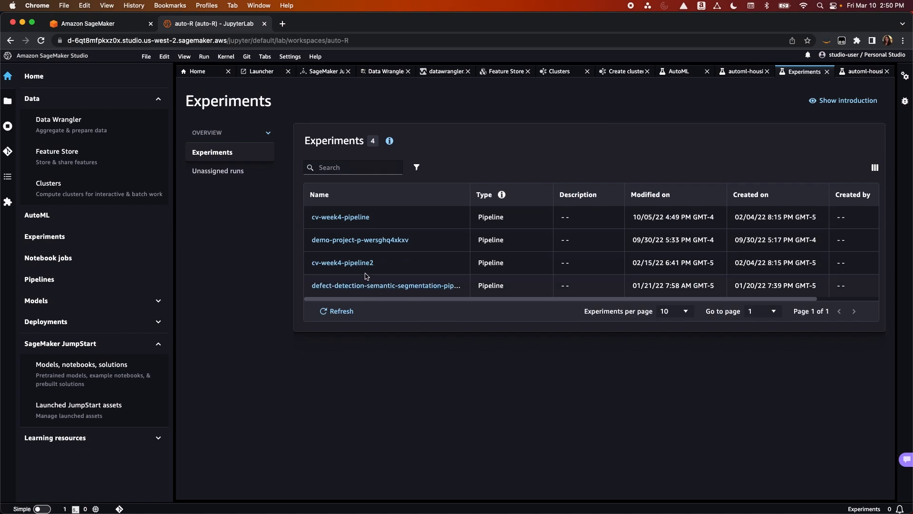
Show the defect-detection pipeline experiment's training run metrics, then go to Notebook jobs
{"action": "left_click", "coordinate": [386, 286]}
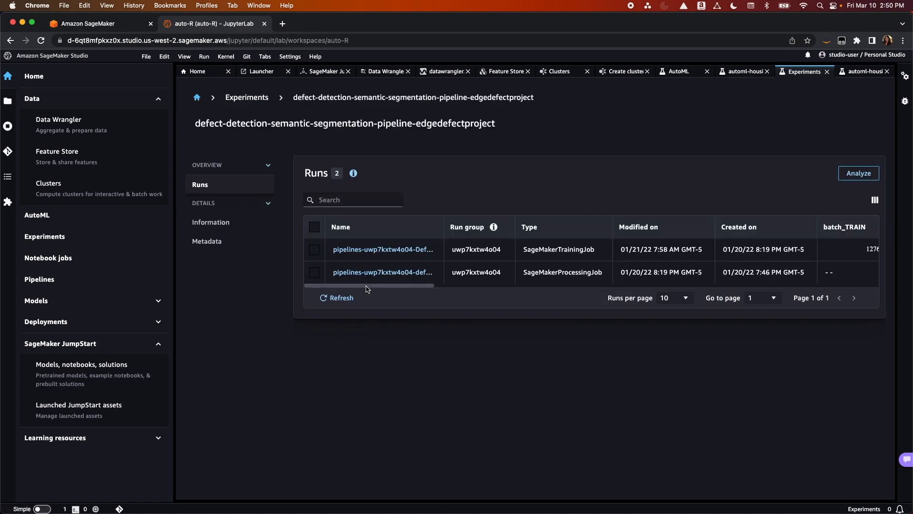
{"action": "left_click", "coordinate": [382, 250]}
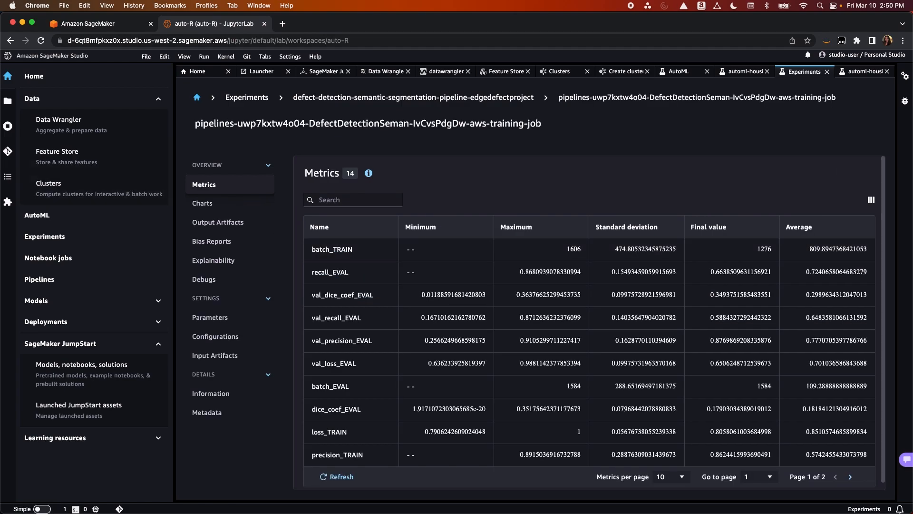
{"action": "left_click", "coordinate": [48, 257]}
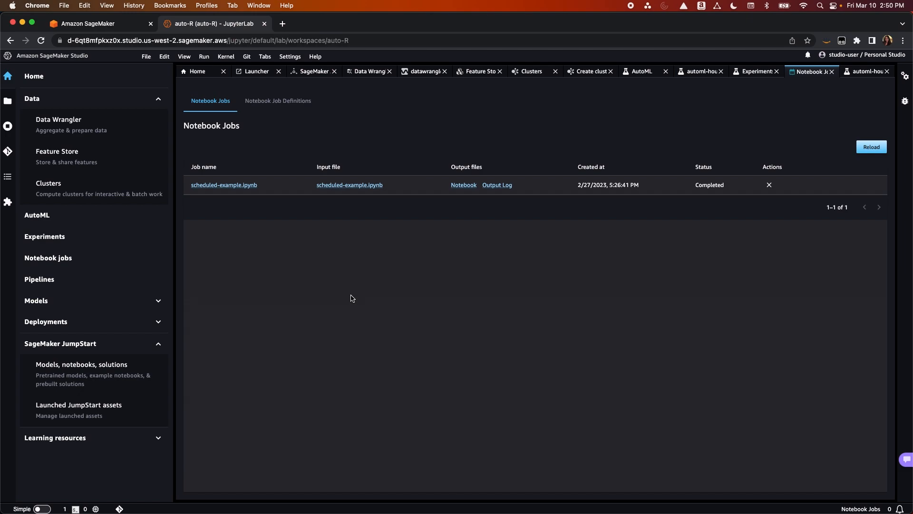
{"action": "mouse_move", "coordinate": [373, 257]}
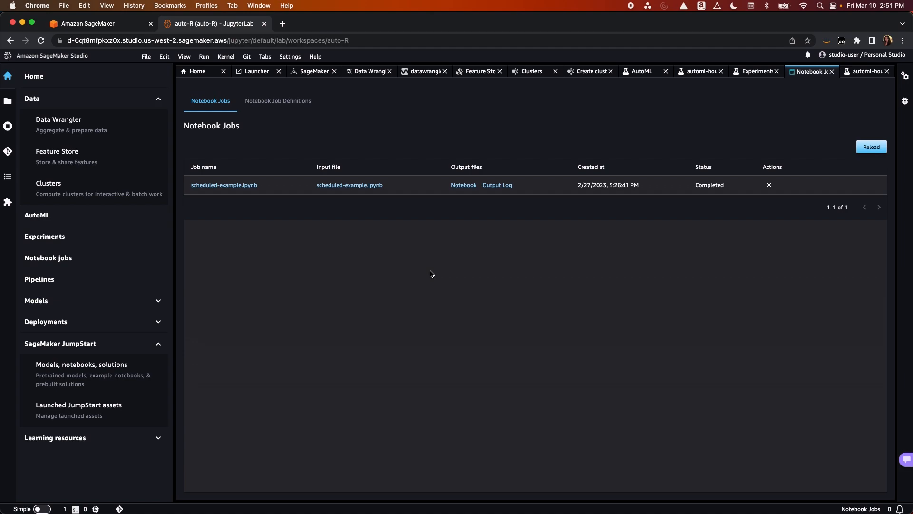
{"action": "mouse_move", "coordinate": [92, 257]}
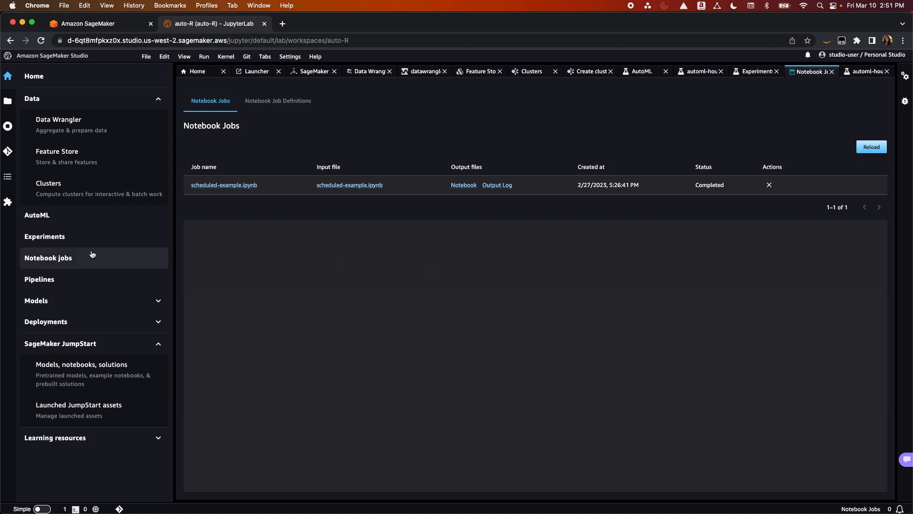
After checking the scheduled-example.ipynb job, bring up the Pipelines overview
{"action": "left_click", "coordinate": [39, 279]}
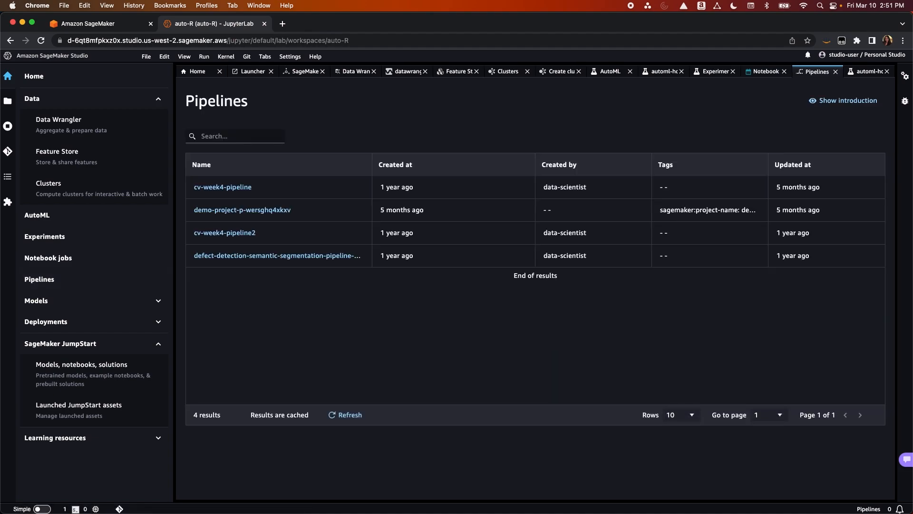
{"action": "mouse_move", "coordinate": [286, 306]}
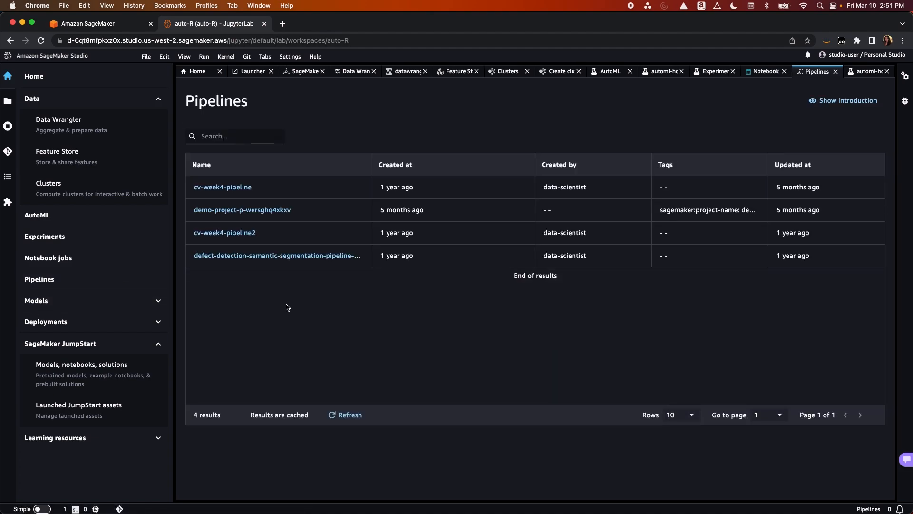
{"action": "mouse_move", "coordinate": [353, 298]}
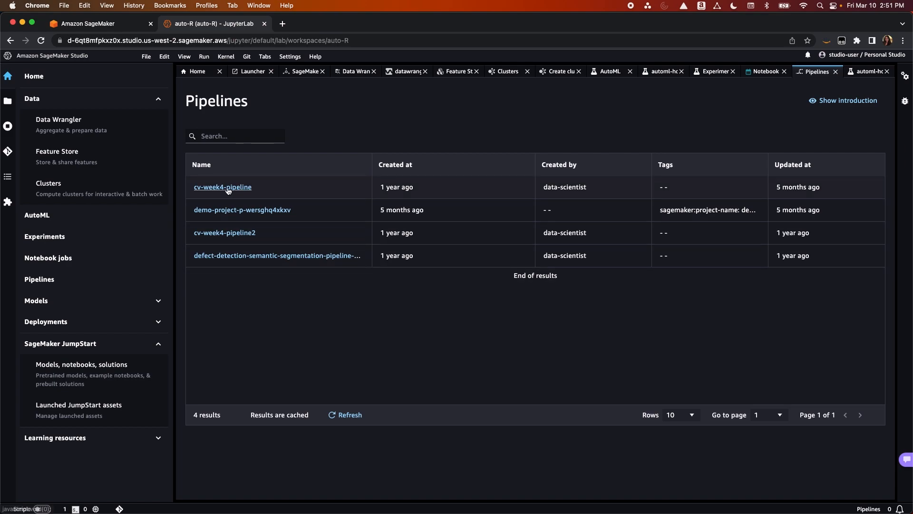
Inspect cv-week4-pipeline's BirdClassificationSpotTrain step and its Output metrics in the execution graph
{"action": "left_click", "coordinate": [222, 187]}
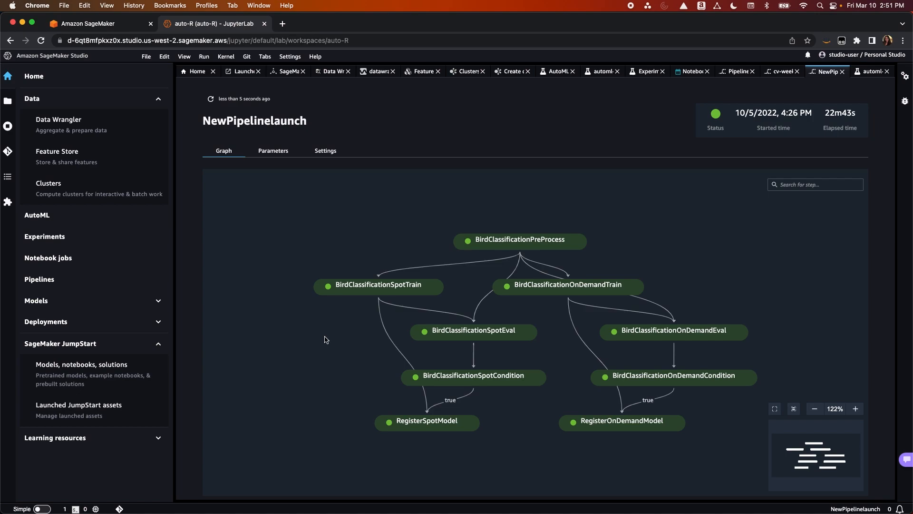
{"action": "left_click", "coordinate": [378, 285]}
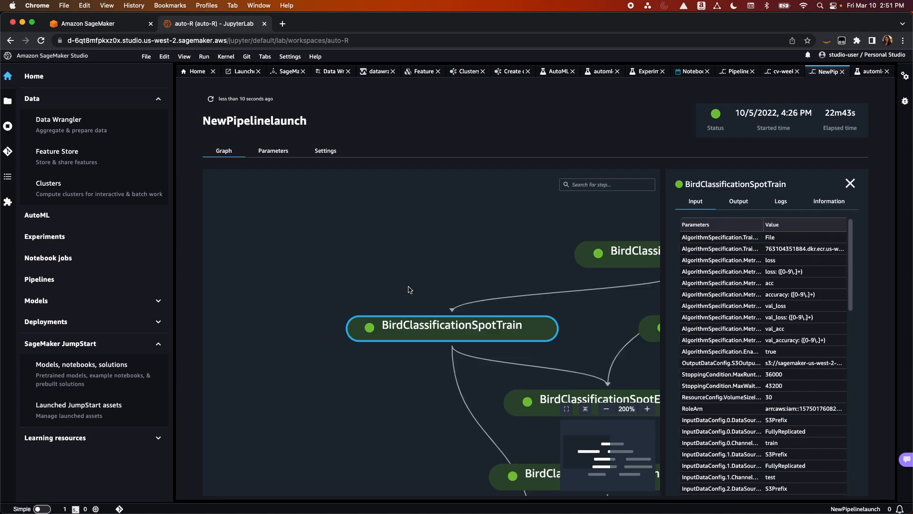
{"action": "left_click", "coordinate": [738, 201]}
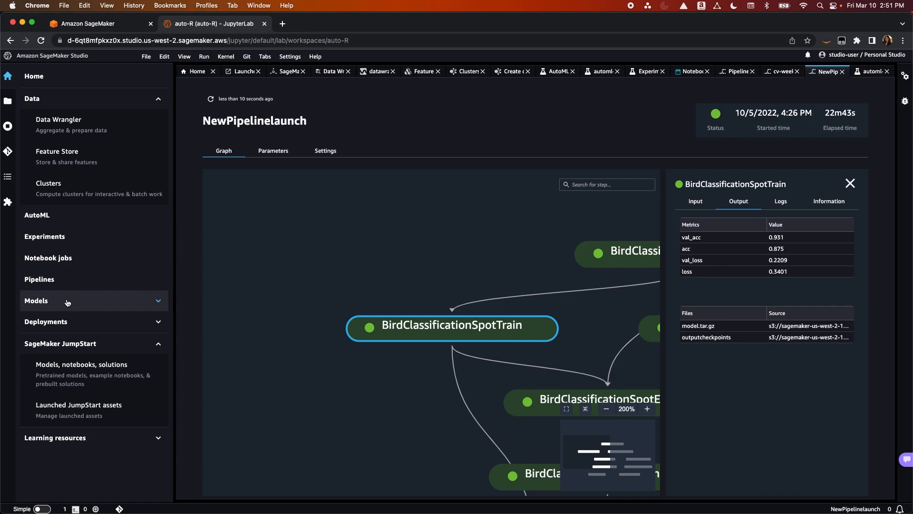
Expand Models in the navigation and go to the Model registry
{"action": "left_click", "coordinate": [36, 301]}
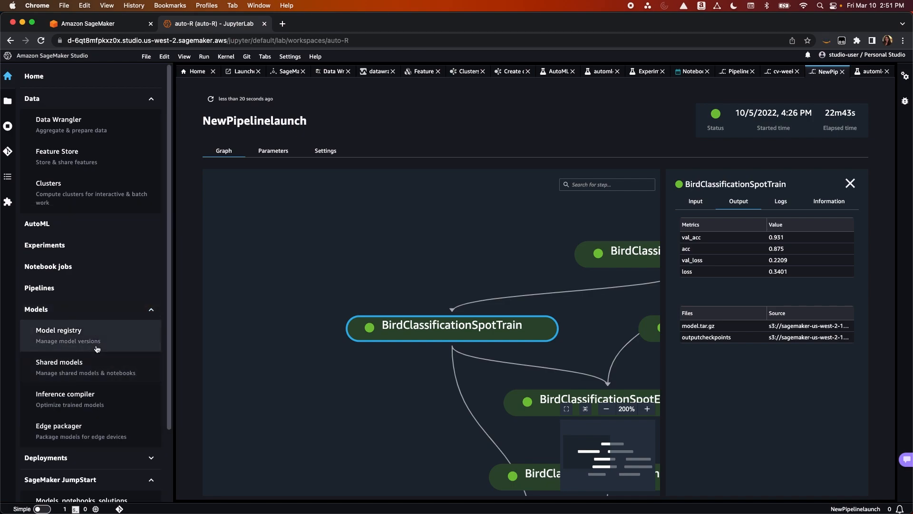
{"action": "left_click", "coordinate": [58, 330]}
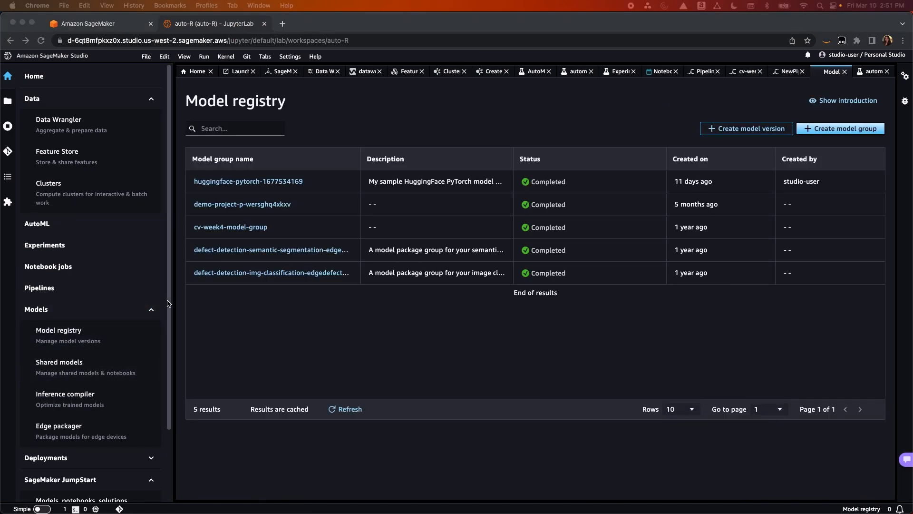
{"action": "mouse_move", "coordinate": [368, 256]}
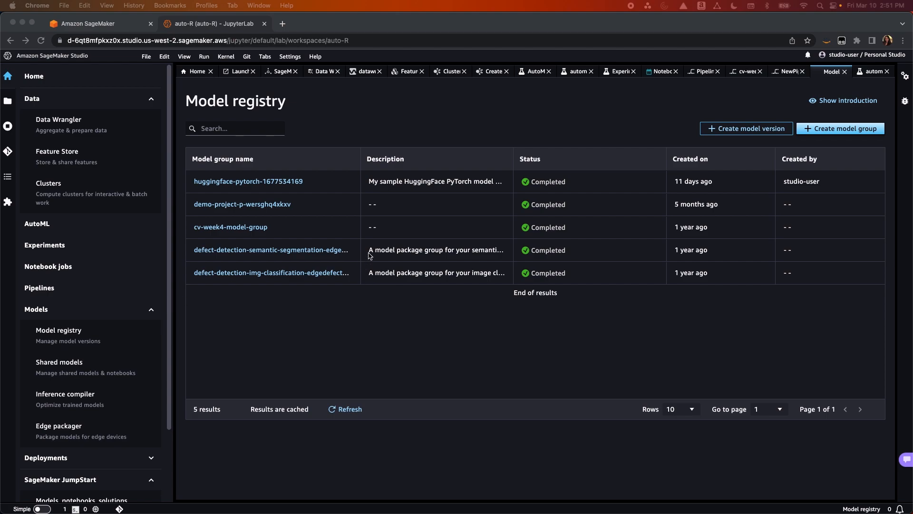
{"action": "mouse_move", "coordinate": [403, 303]}
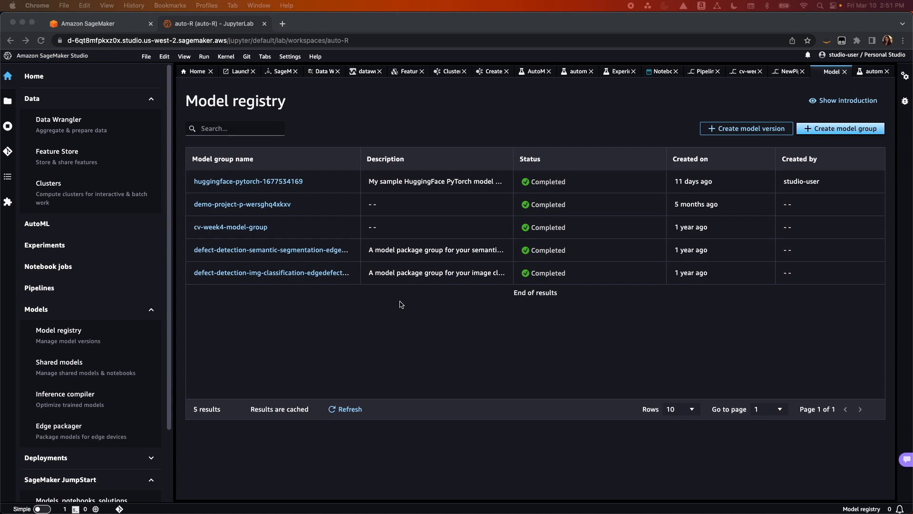
{"action": "mouse_move", "coordinate": [289, 184]}
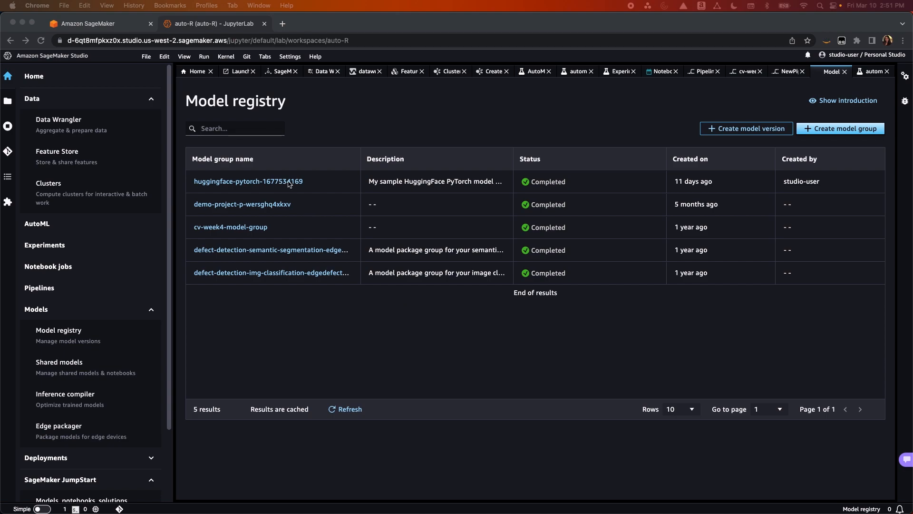
{"action": "mouse_move", "coordinate": [99, 373]}
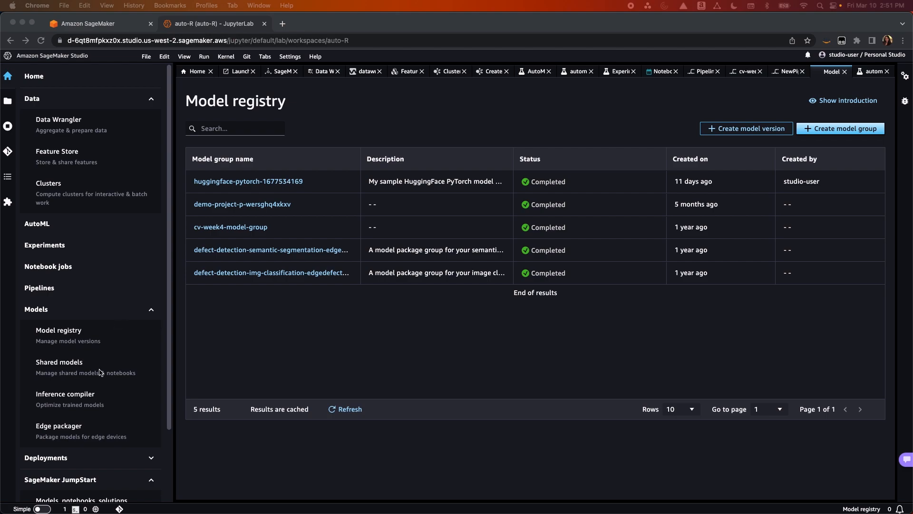
View the Shared models, Inference compiler and Edge packager pages, then expand Deployments
{"action": "left_click", "coordinate": [59, 361]}
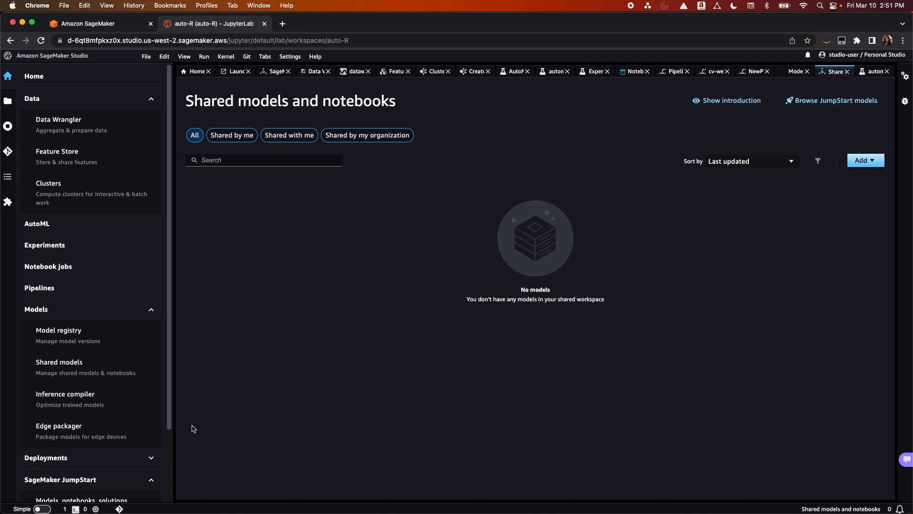
{"action": "mouse_move", "coordinate": [91, 399]}
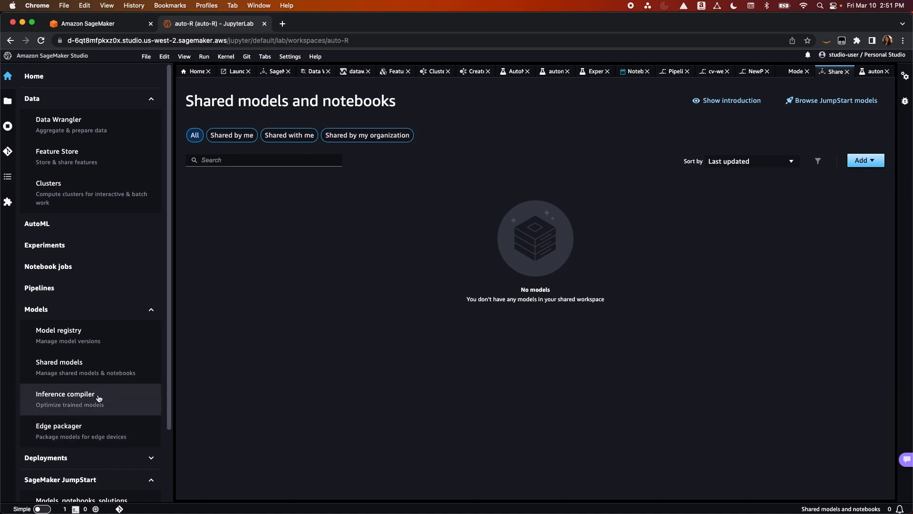
{"action": "left_click", "coordinate": [64, 394]}
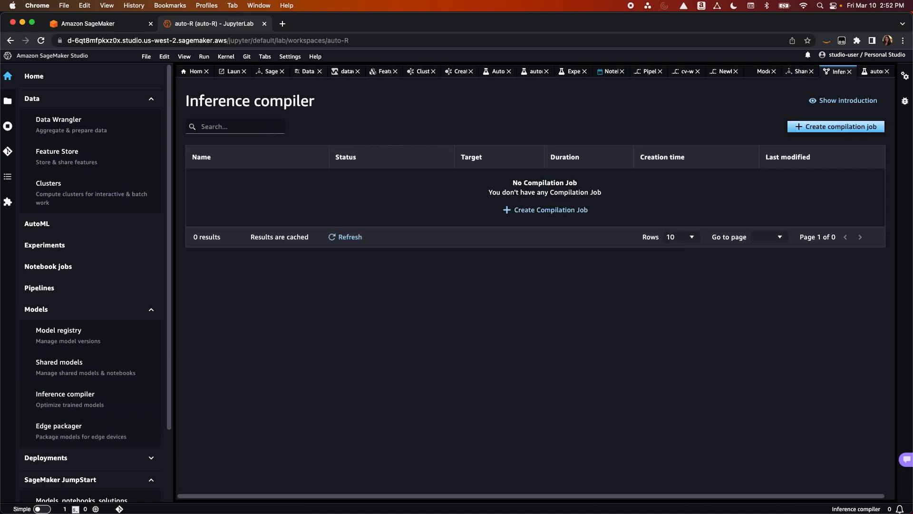
{"action": "mouse_move", "coordinate": [459, 372]}
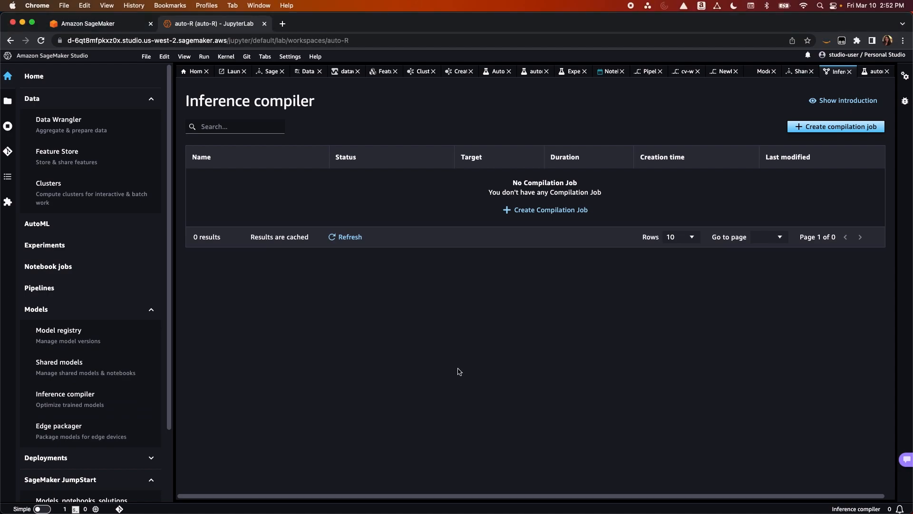
{"action": "mouse_move", "coordinate": [124, 372]}
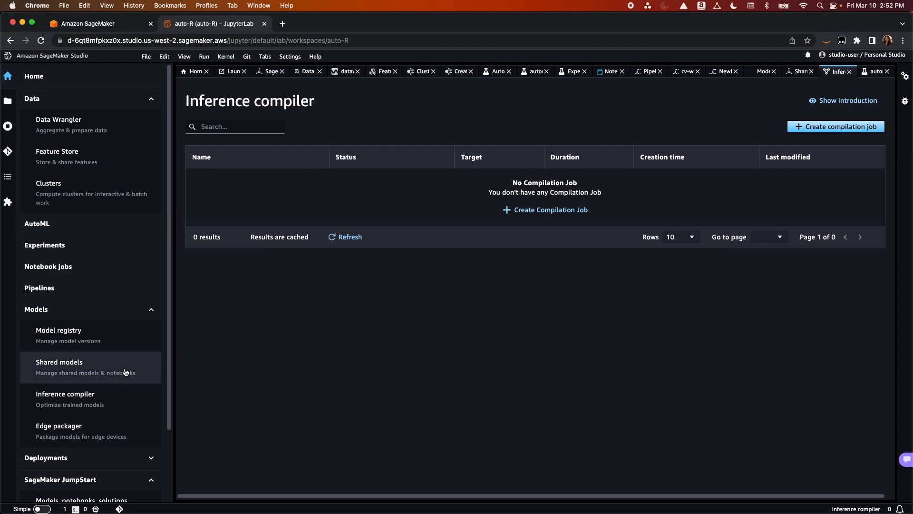
{"action": "left_click", "coordinate": [58, 425]}
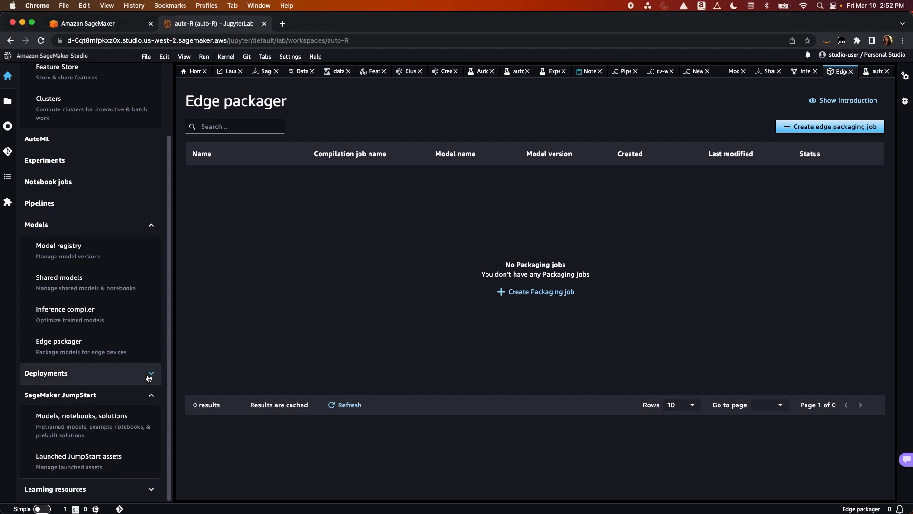
{"action": "left_click", "coordinate": [147, 375]}
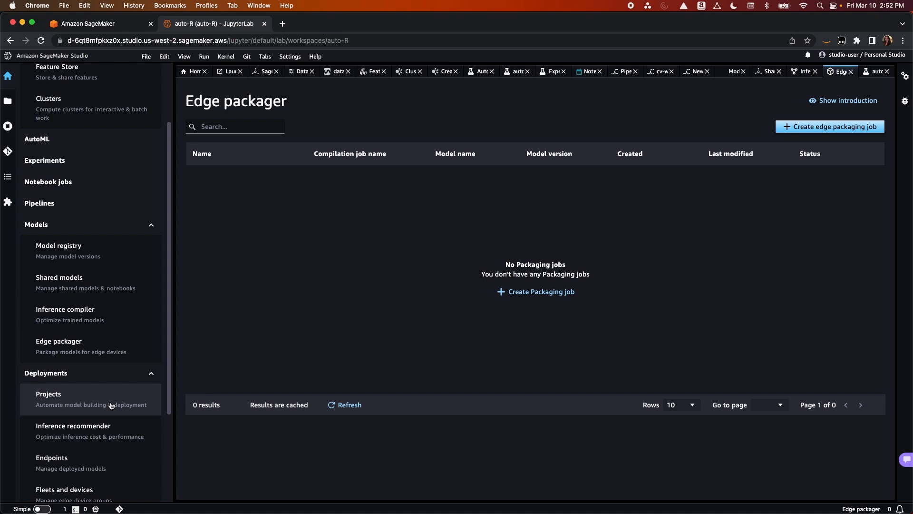
In Projects open demo-project, check its Endpoints, return to Repositories, then go to Inference recommender
{"action": "left_click", "coordinate": [49, 394]}
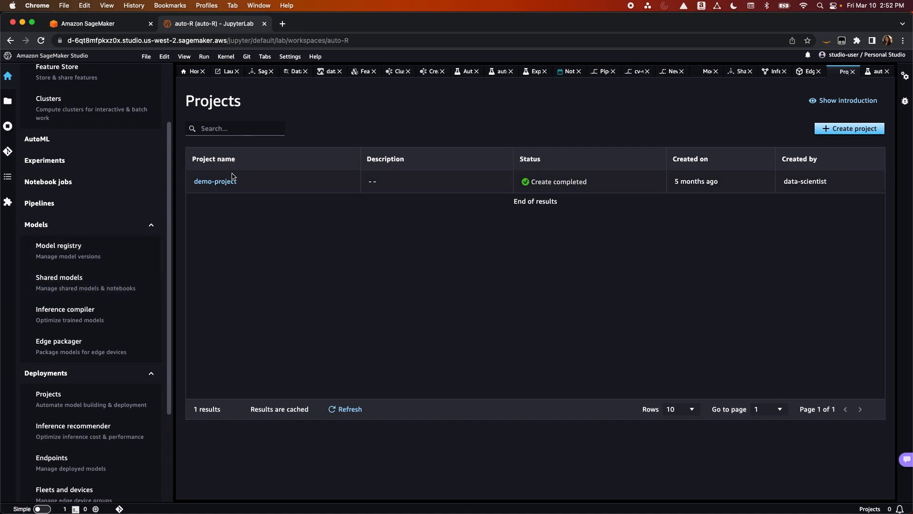
{"action": "left_click", "coordinate": [214, 181]}
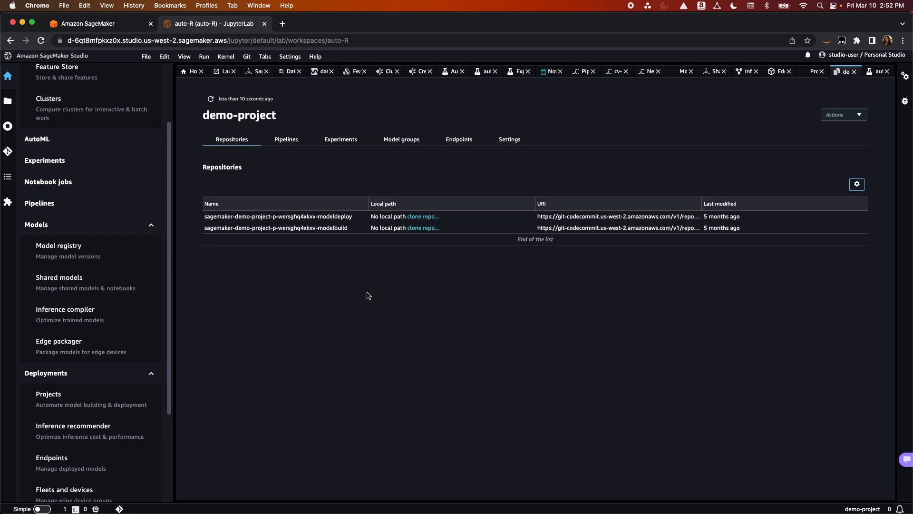
{"action": "mouse_move", "coordinate": [473, 173]}
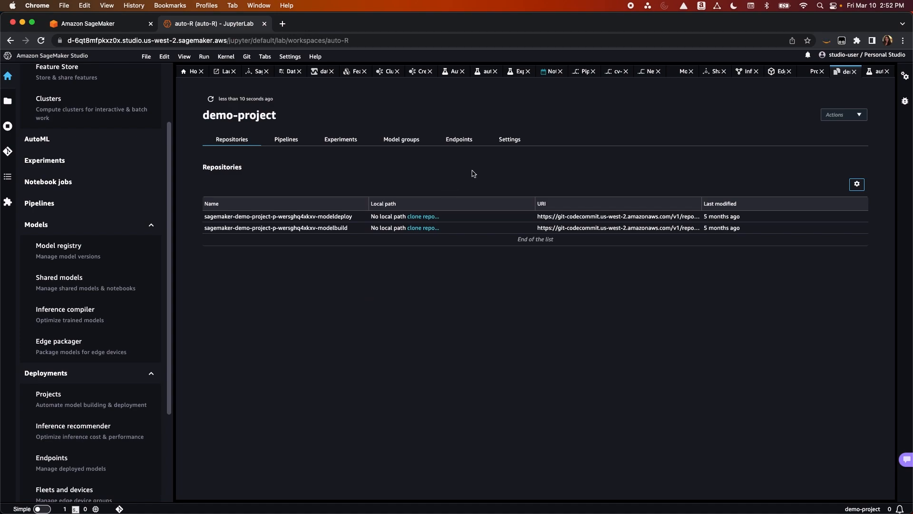
{"action": "left_click", "coordinate": [459, 140]}
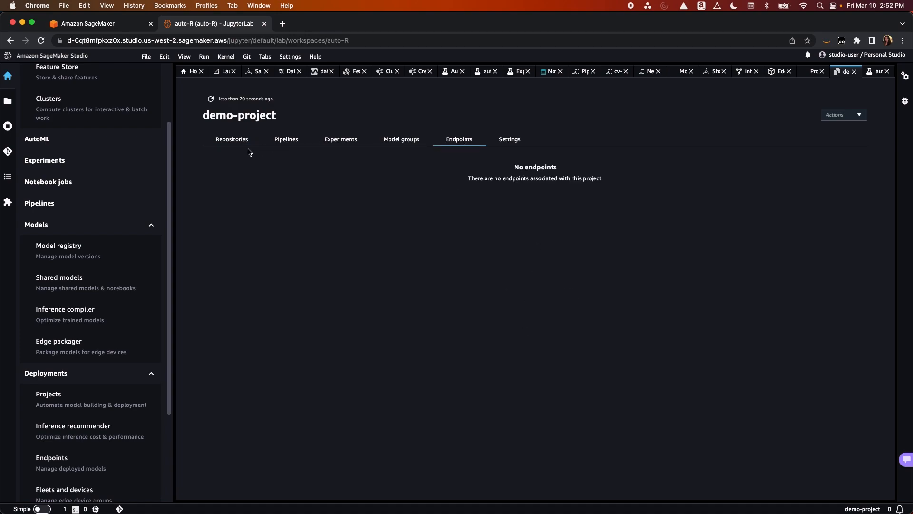
{"action": "left_click", "coordinate": [232, 139]}
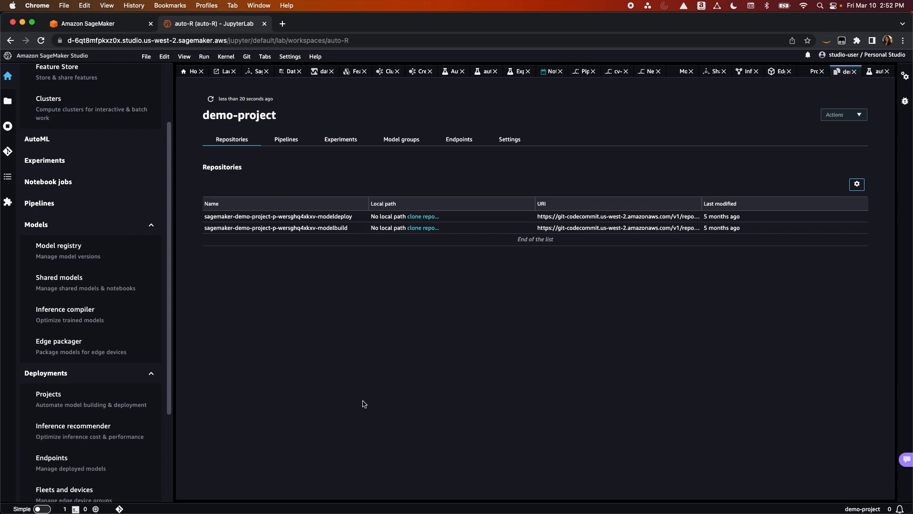
{"action": "mouse_move", "coordinate": [95, 390]}
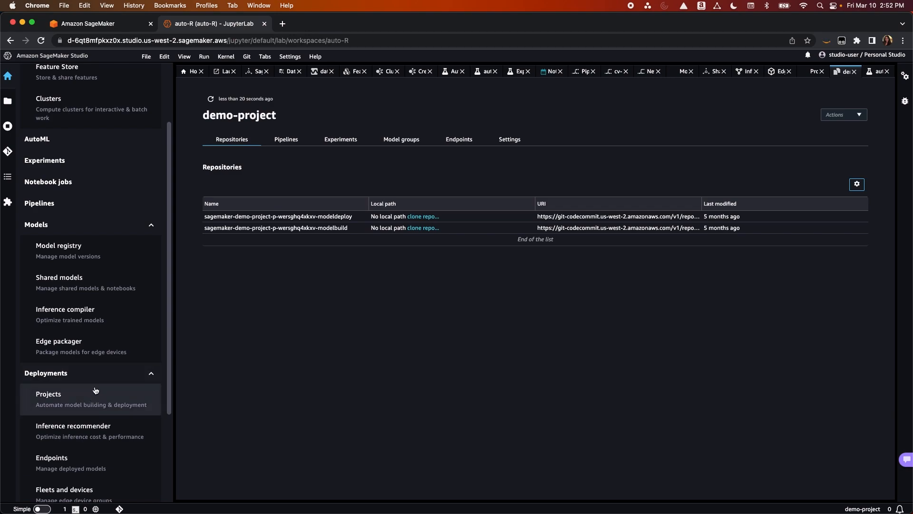
{"action": "left_click", "coordinate": [73, 358]}
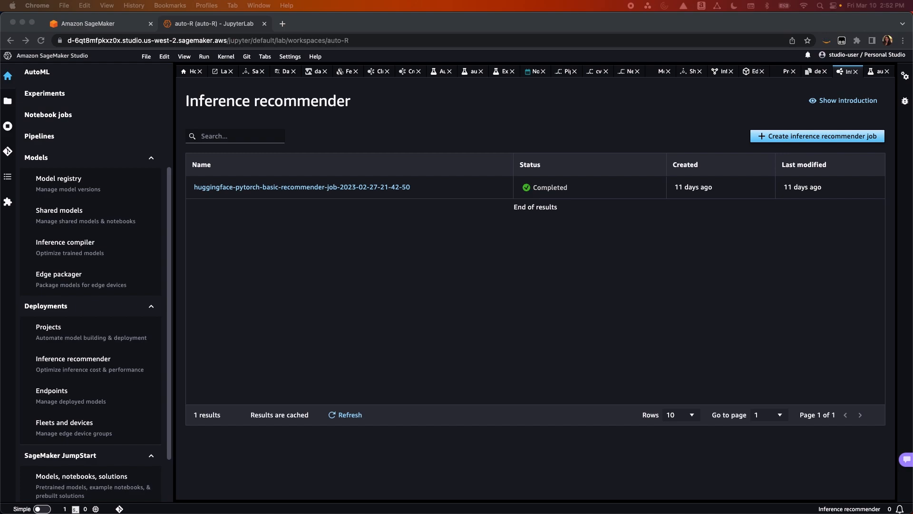
{"action": "mouse_move", "coordinate": [82, 379]}
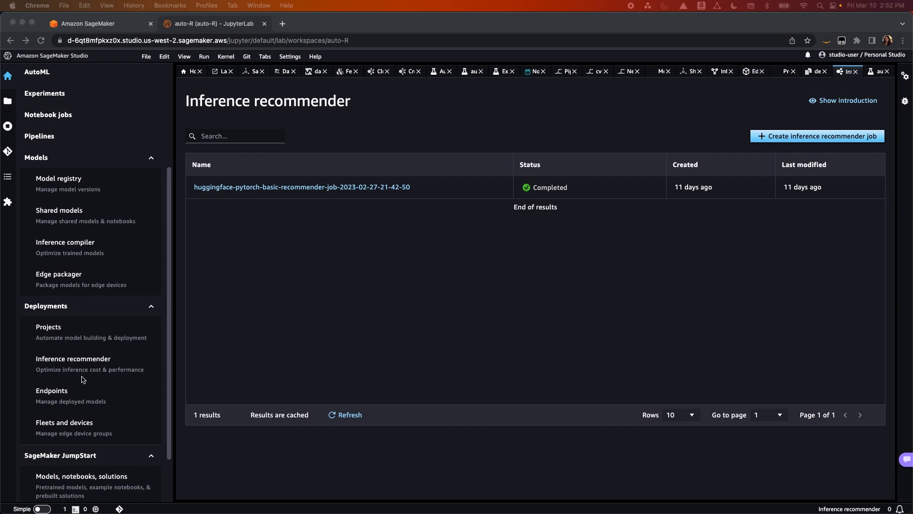
Bring up the Endpoints page listing the in-service huggingface-pytorch endpoint
{"action": "left_click", "coordinate": [52, 390]}
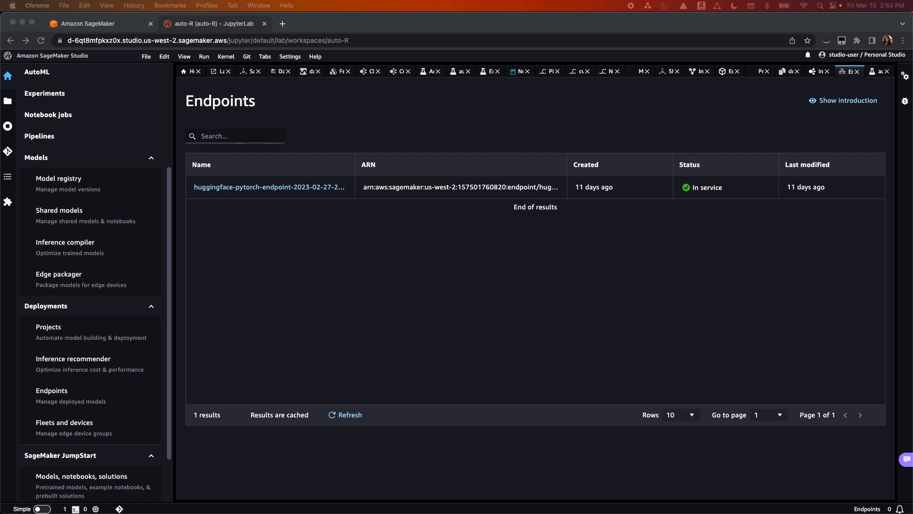
Bring up the Fleets and devices page listing the defect-detection device fleet
{"action": "left_click", "coordinate": [64, 423]}
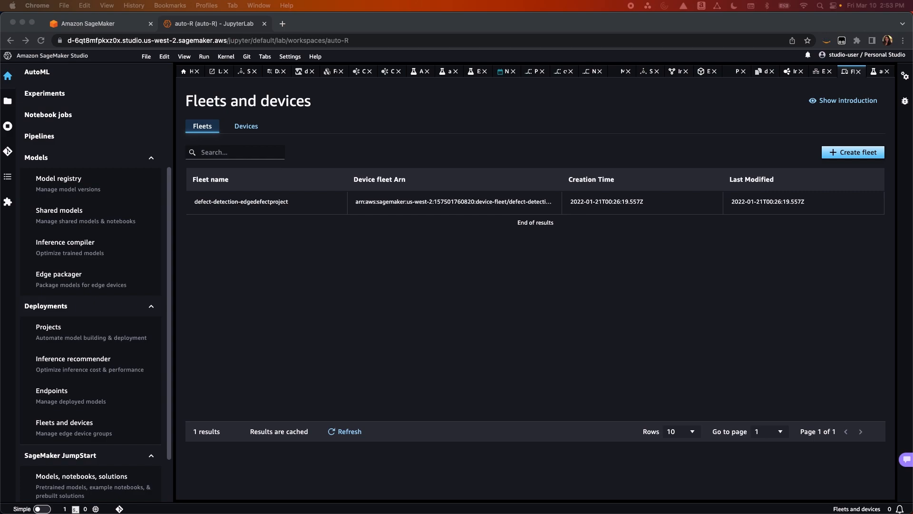
{"action": "mouse_move", "coordinate": [14, 274]}
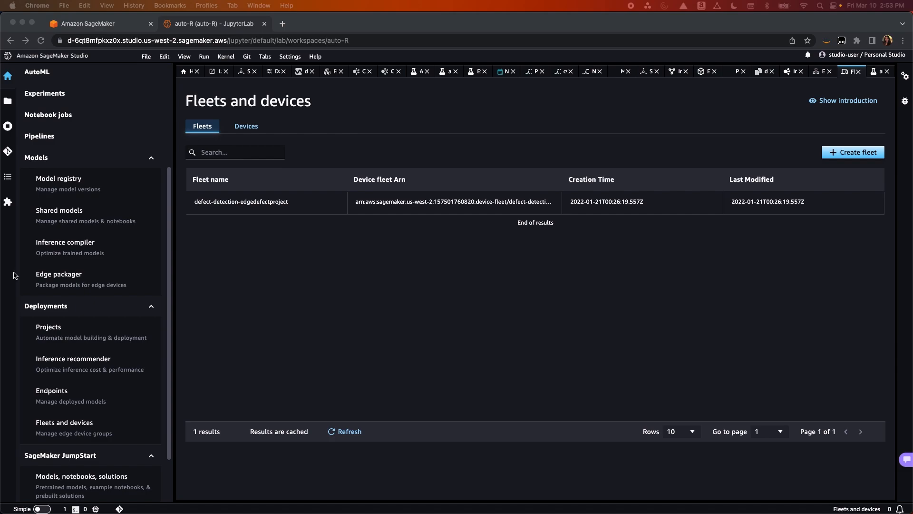
{"action": "mouse_move", "coordinate": [122, 360]}
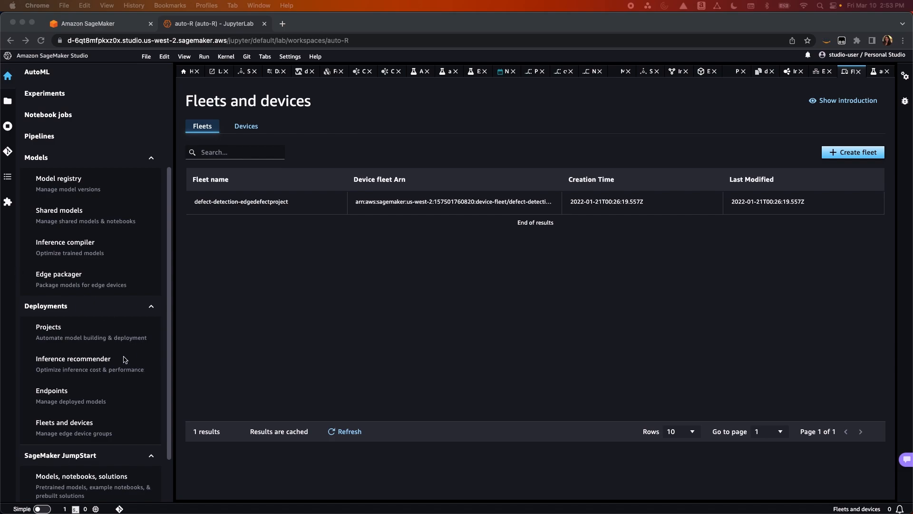
{"action": "mouse_move", "coordinate": [110, 343]}
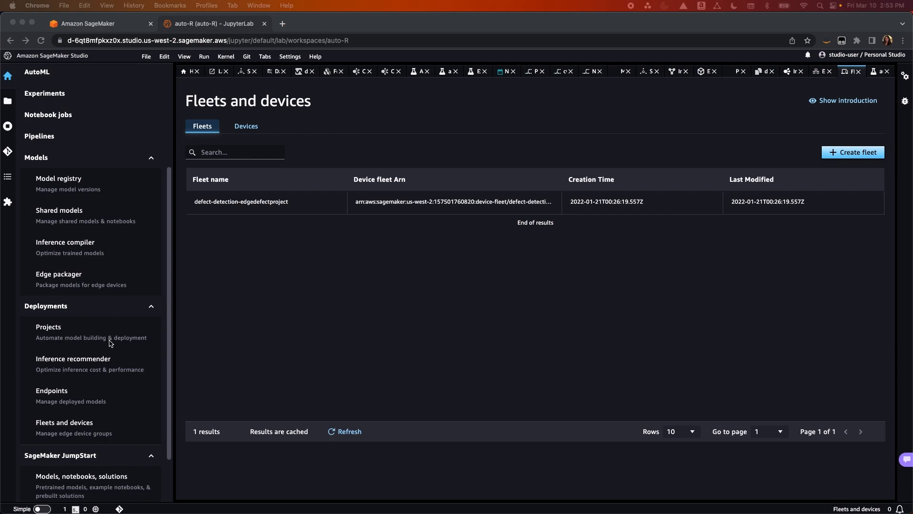
{"action": "scroll", "scroll_direction": "down", "scroll_amount": 3}
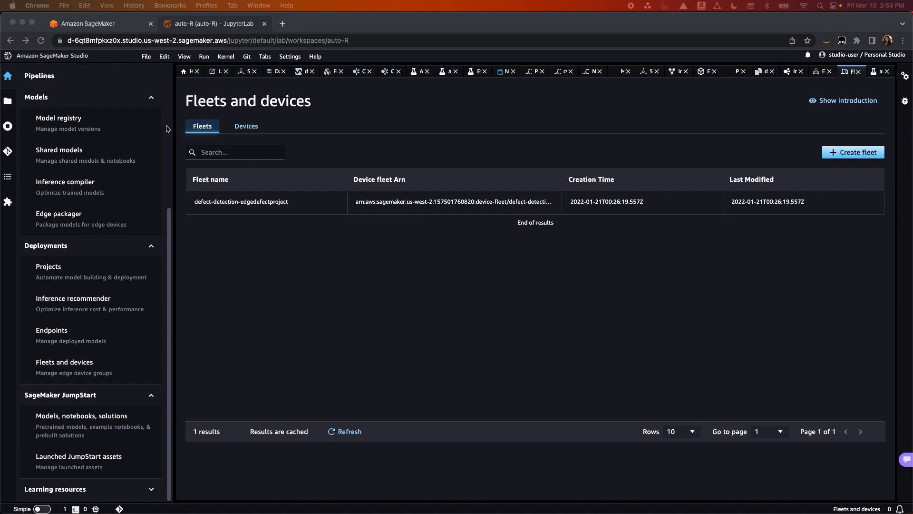
{"action": "mouse_move", "coordinate": [150, 55]}
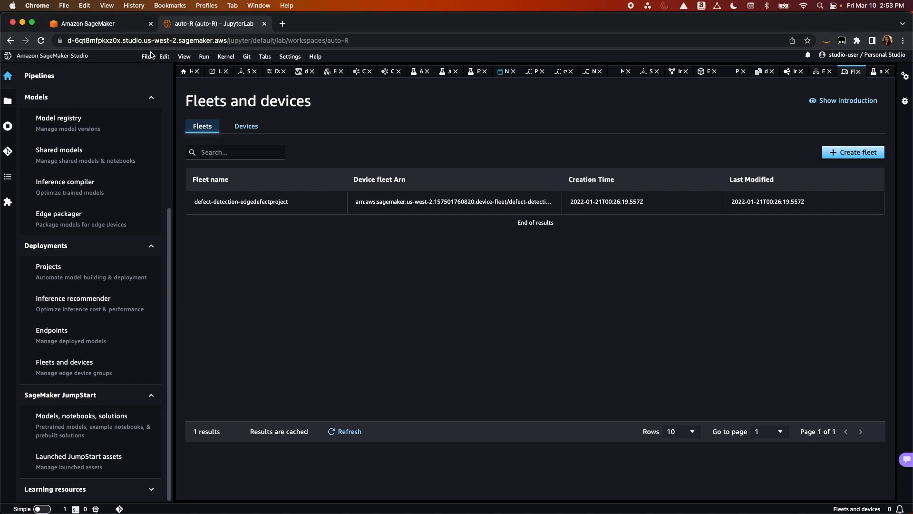
Look over the File and Edit menus, then create a new notebook
{"action": "left_click", "coordinate": [146, 57]}
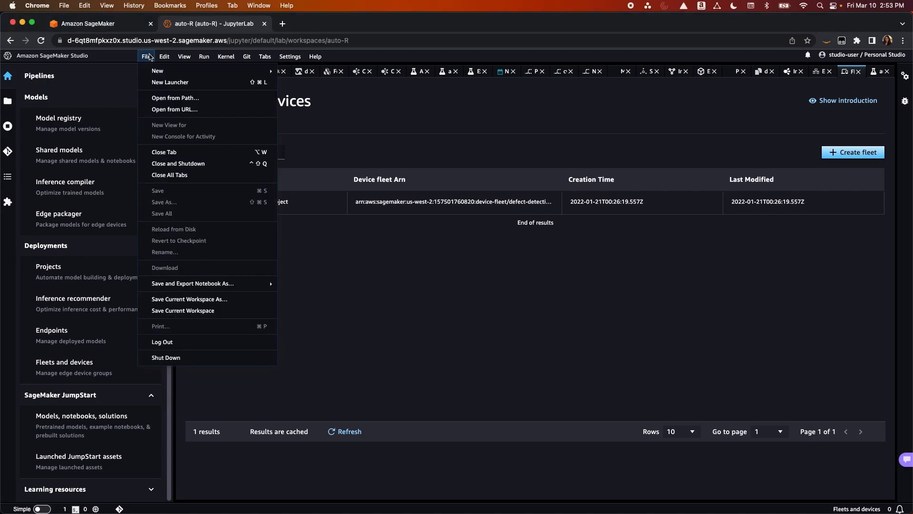
{"action": "left_click", "coordinate": [164, 56]}
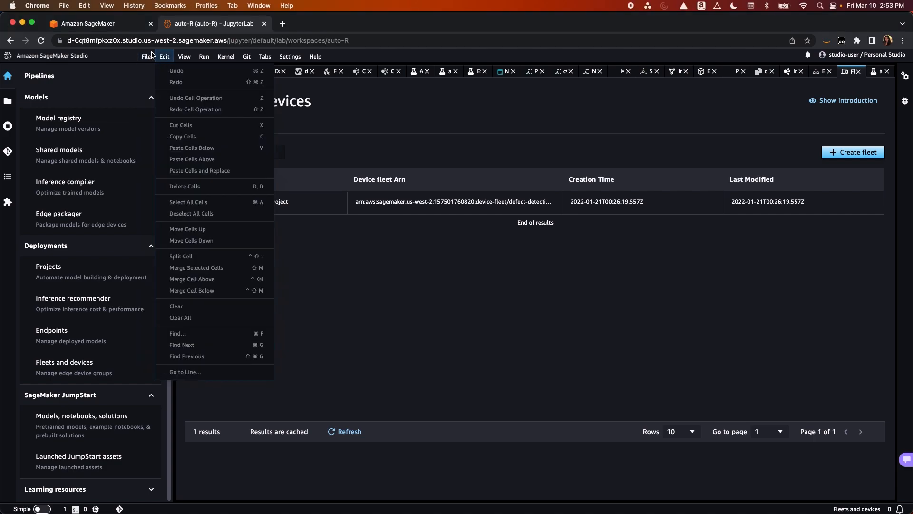
{"action": "left_click", "coordinate": [146, 57]}
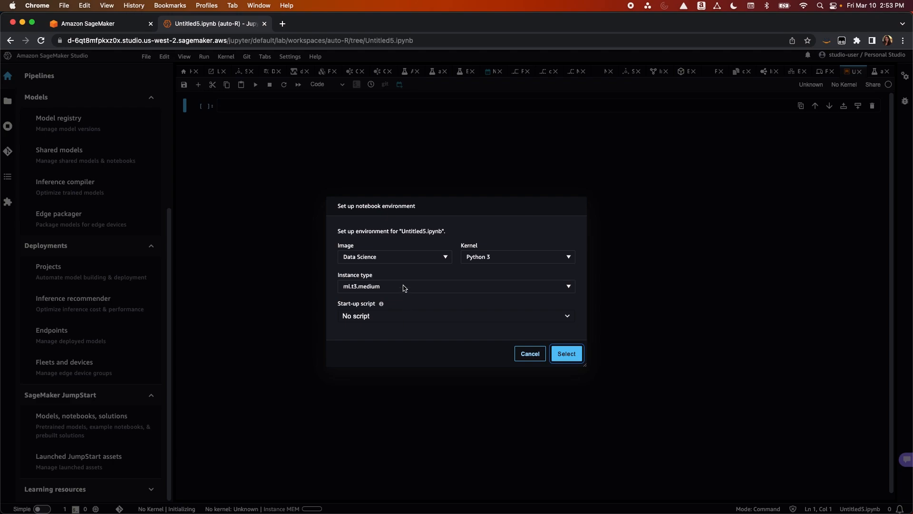
Browse the Image dropdown through the custom and SageMaker images
{"action": "left_click", "coordinate": [393, 256]}
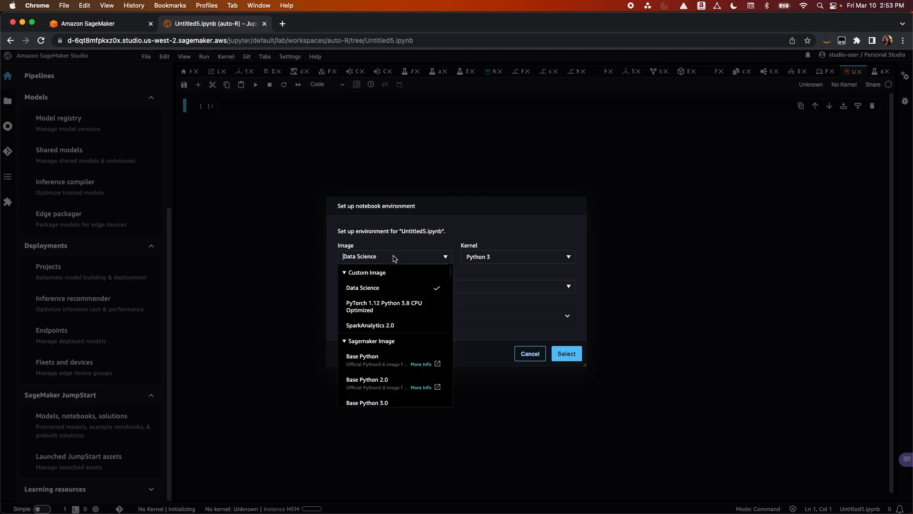
{"action": "scroll", "scroll_direction": "down", "scroll_amount": 3}
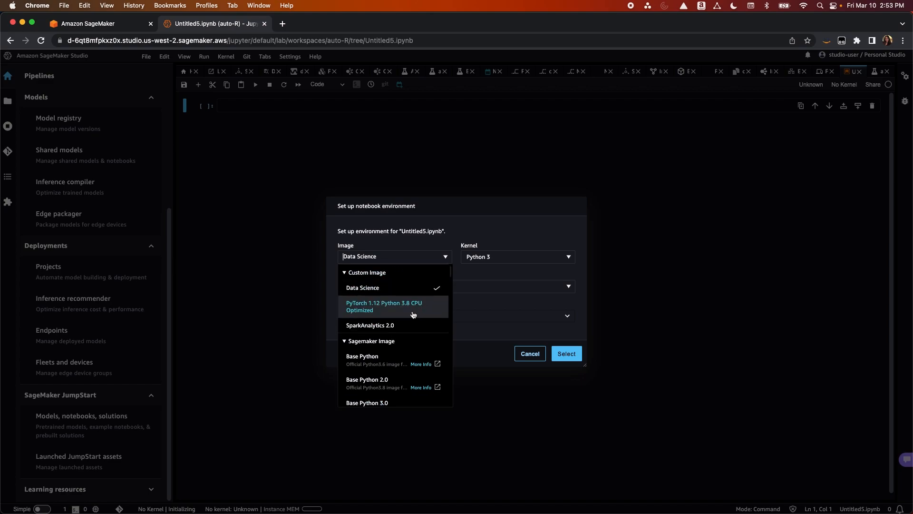
{"action": "mouse_move", "coordinate": [400, 358]}
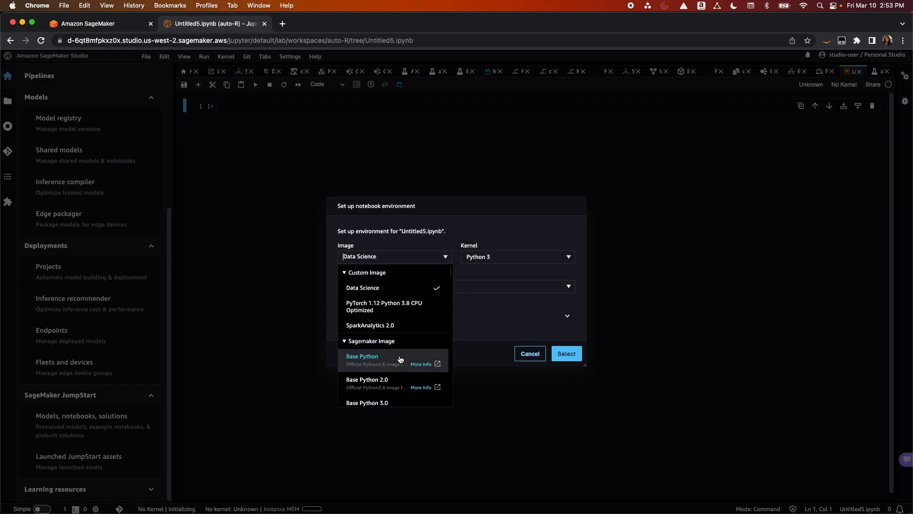
{"action": "scroll", "scroll_direction": "down", "scroll_amount": 3}
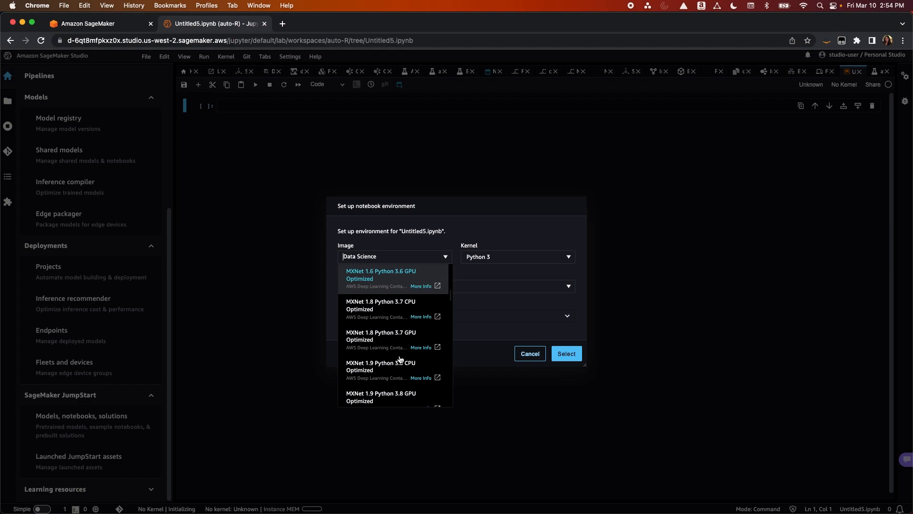
{"action": "scroll", "scroll_direction": "up", "scroll_amount": 3}
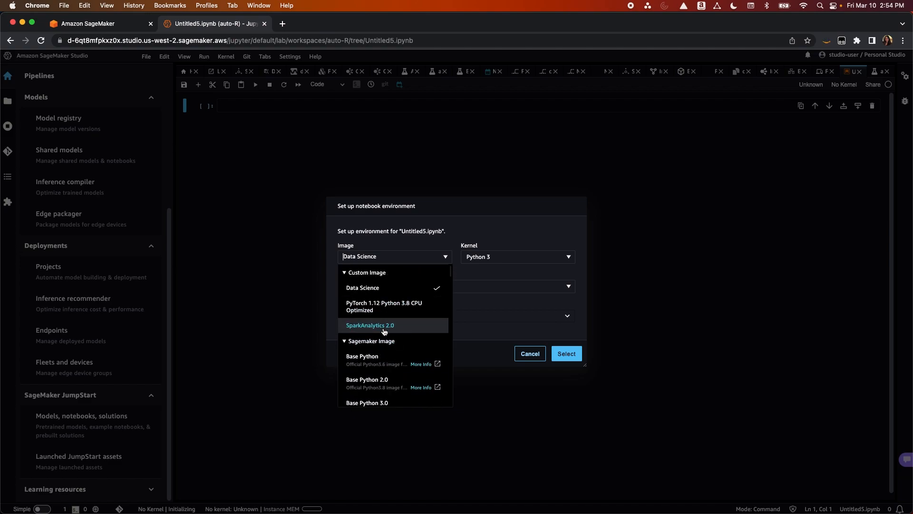
Choose the SparkAnalytics 2.0 image and the Glue Spark kernel for the notebook
{"action": "left_click", "coordinate": [371, 325]}
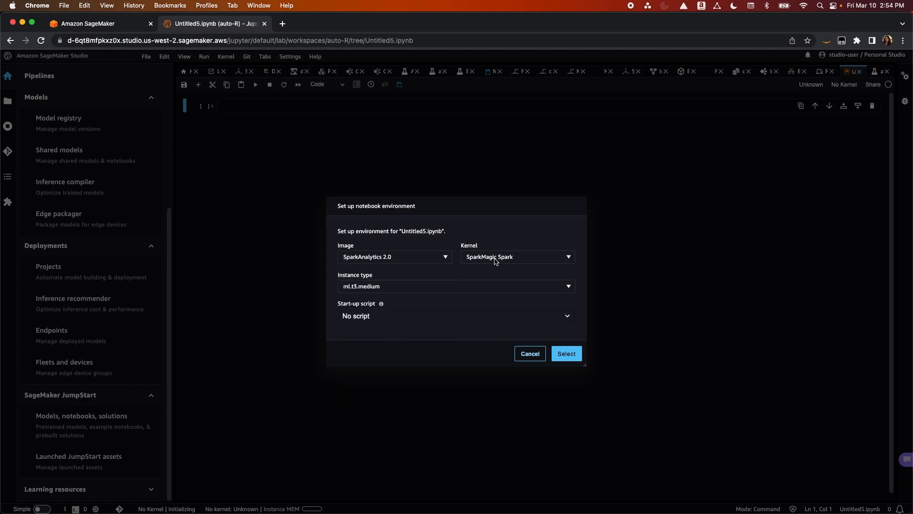
{"action": "left_click", "coordinate": [514, 257]}
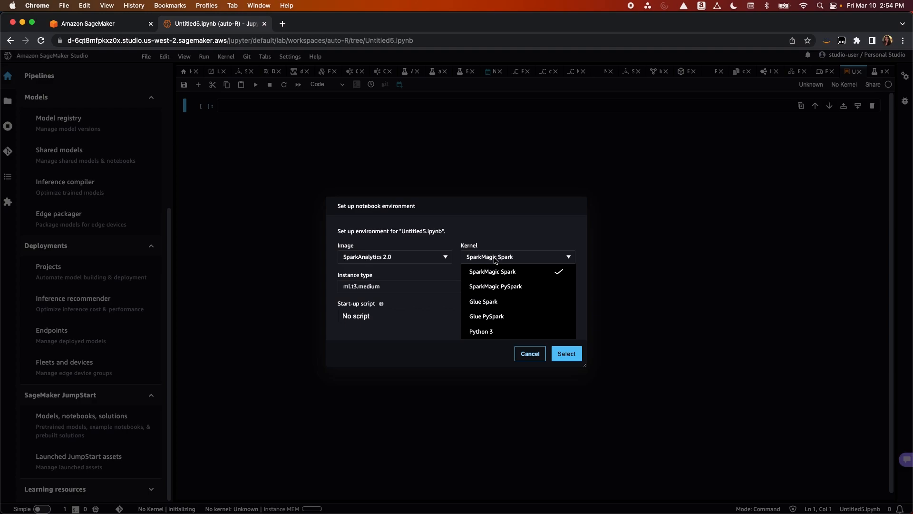
{"action": "mouse_move", "coordinate": [495, 286]}
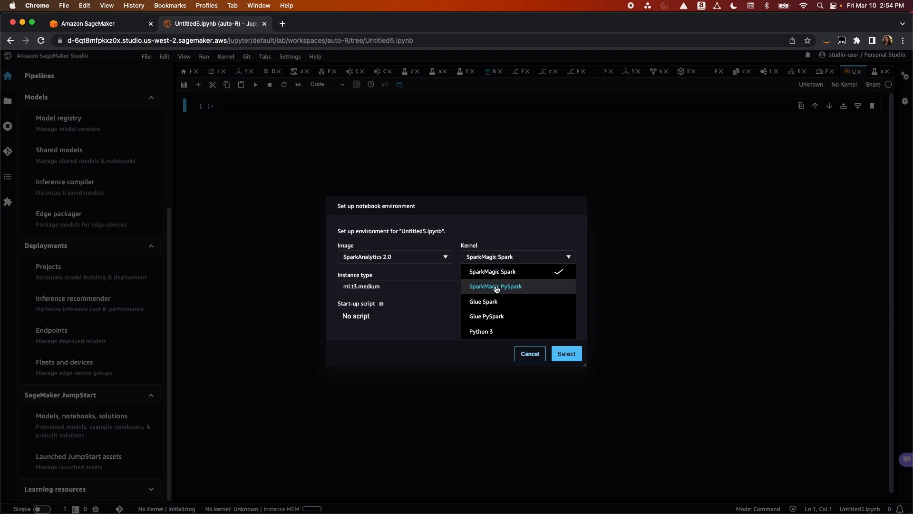
{"action": "mouse_move", "coordinate": [497, 296]}
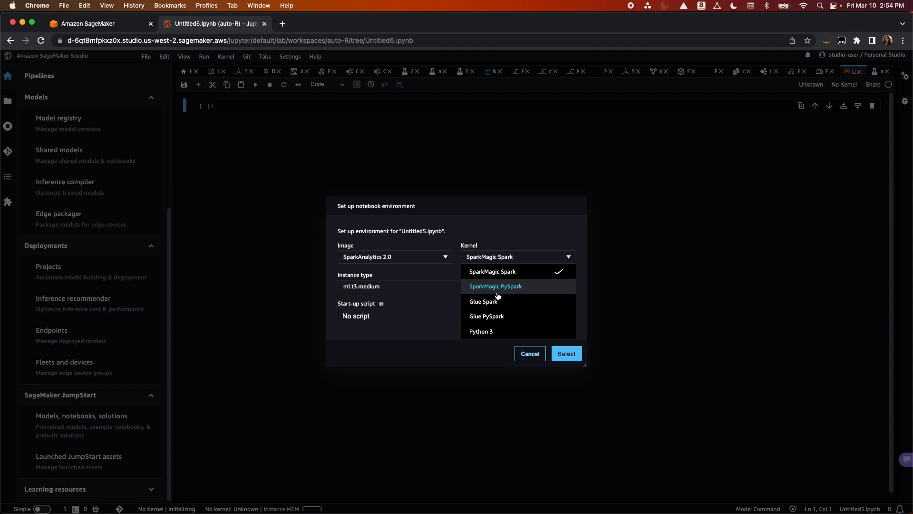
{"action": "mouse_move", "coordinate": [498, 303]}
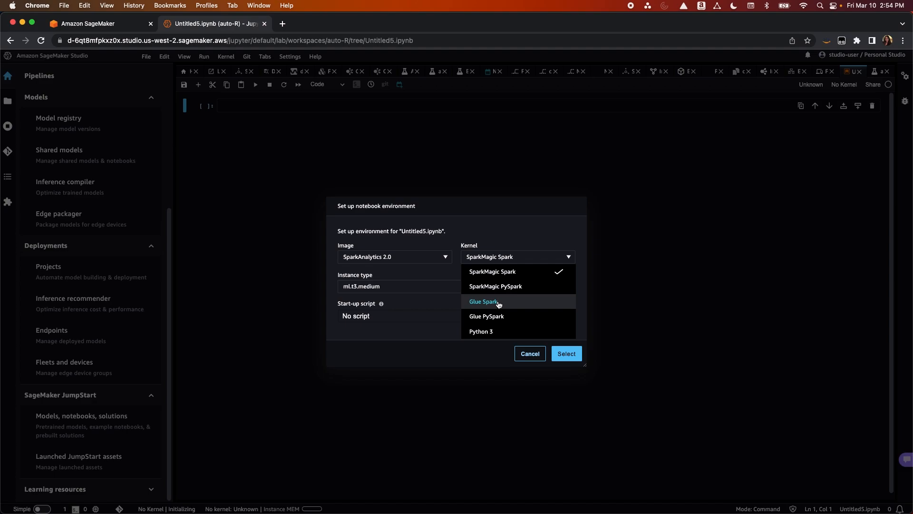
{"action": "left_click", "coordinate": [484, 302]}
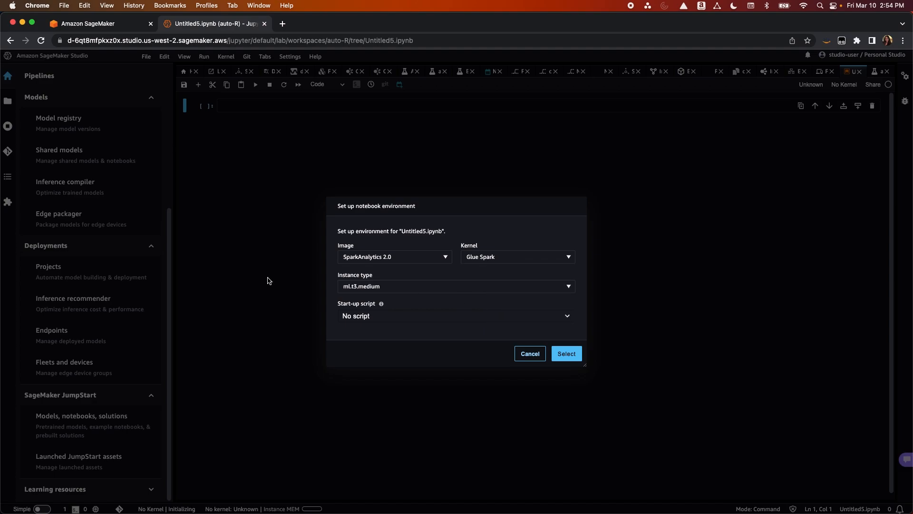
{"action": "mouse_move", "coordinate": [181, 295]}
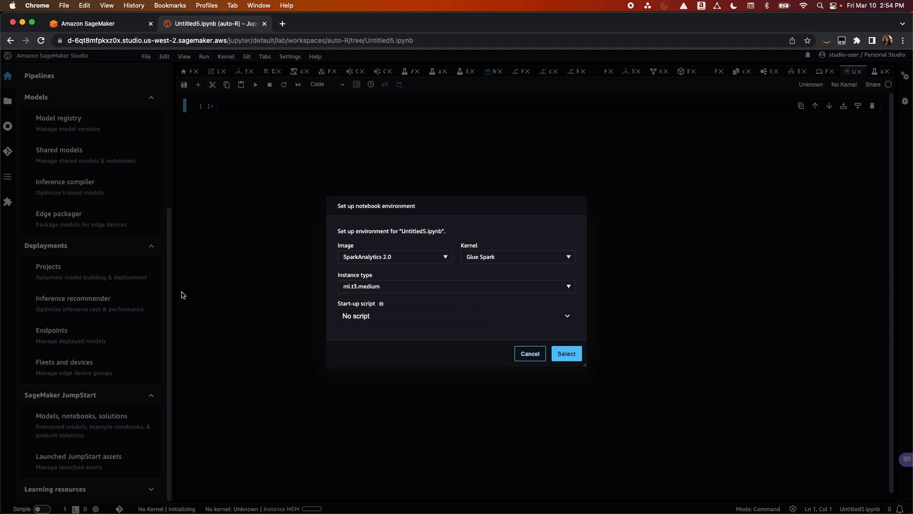
{"action": "mouse_move", "coordinate": [409, 290]}
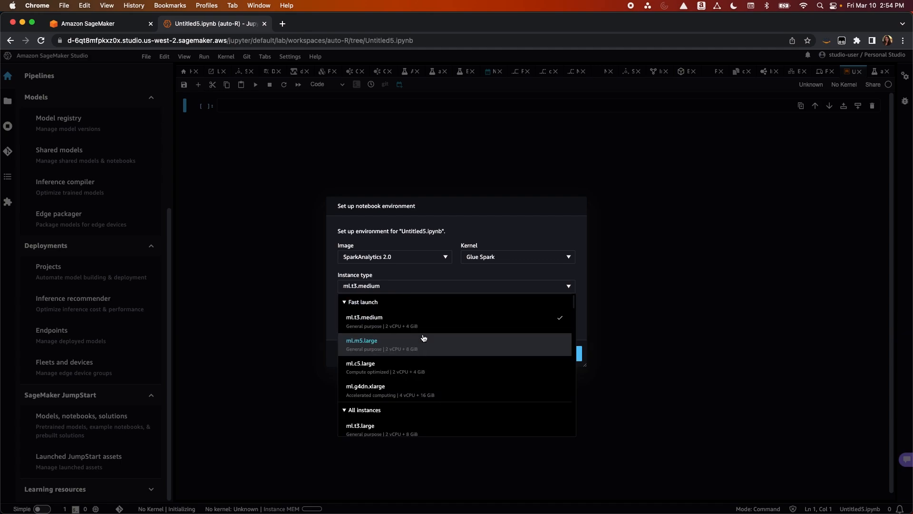
Browse the instance types, keep ml.t3.medium with no start-up script, and confirm with Select
{"action": "scroll", "scroll_direction": "down", "scroll_amount": 3}
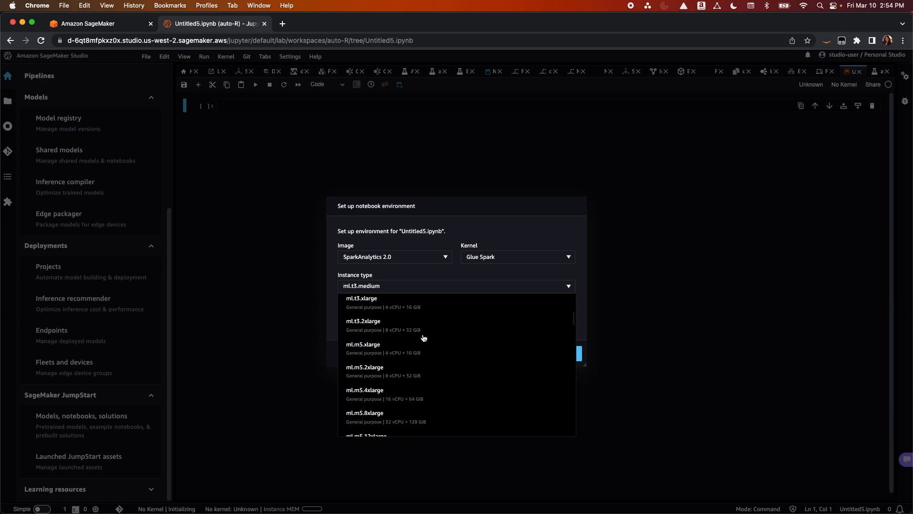
{"action": "scroll", "scroll_direction": "down", "scroll_amount": 3}
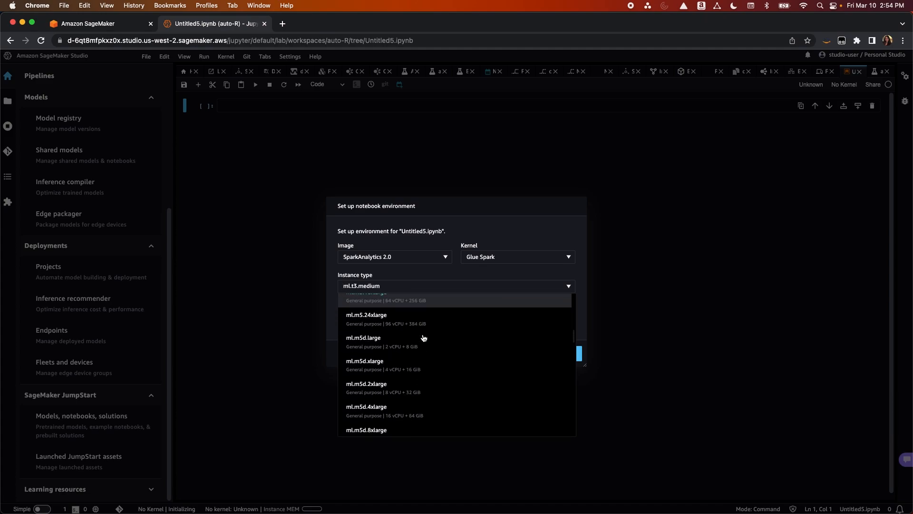
{"action": "scroll", "scroll_direction": "down", "scroll_amount": 3}
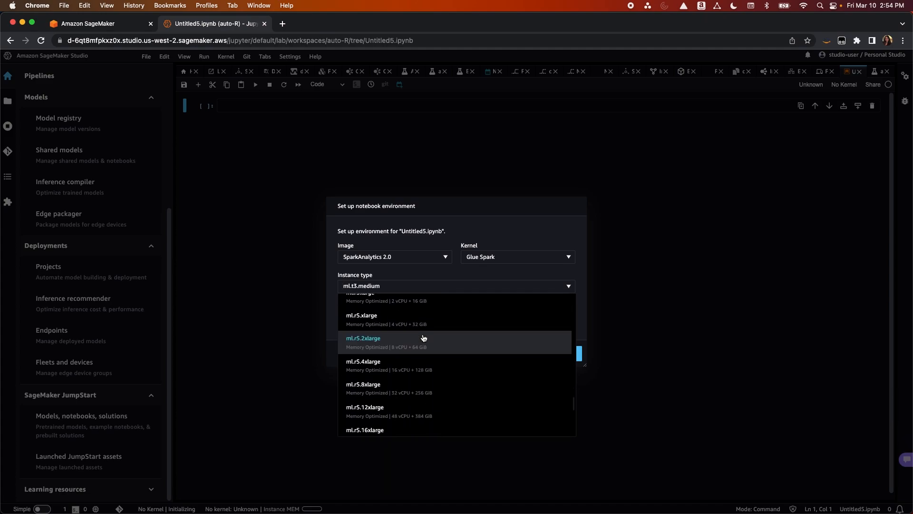
{"action": "scroll", "scroll_direction": "down", "scroll_amount": 3}
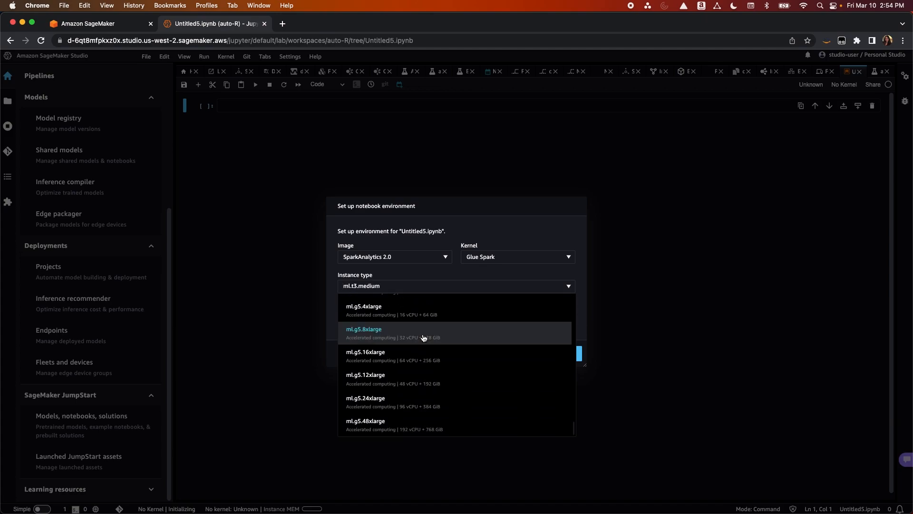
{"action": "scroll", "scroll_direction": "down", "scroll_amount": 3}
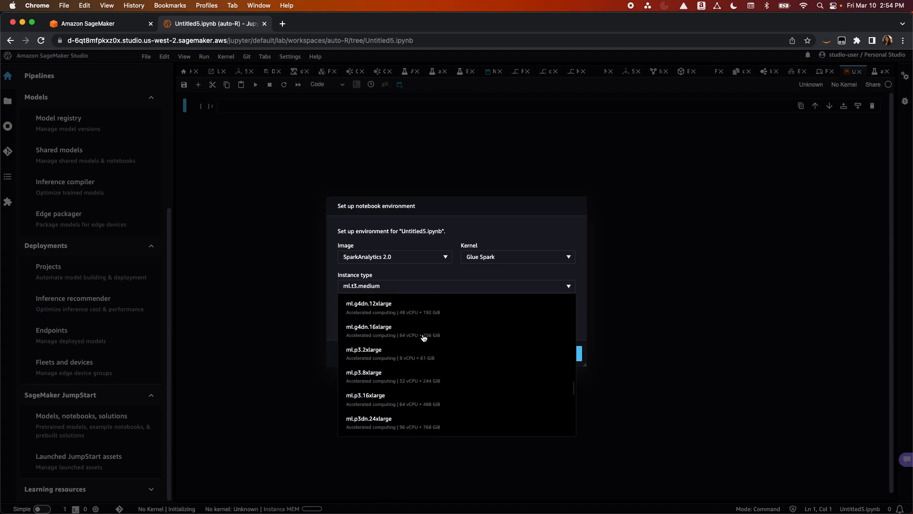
{"action": "scroll", "scroll_direction": "up", "scroll_amount": 3}
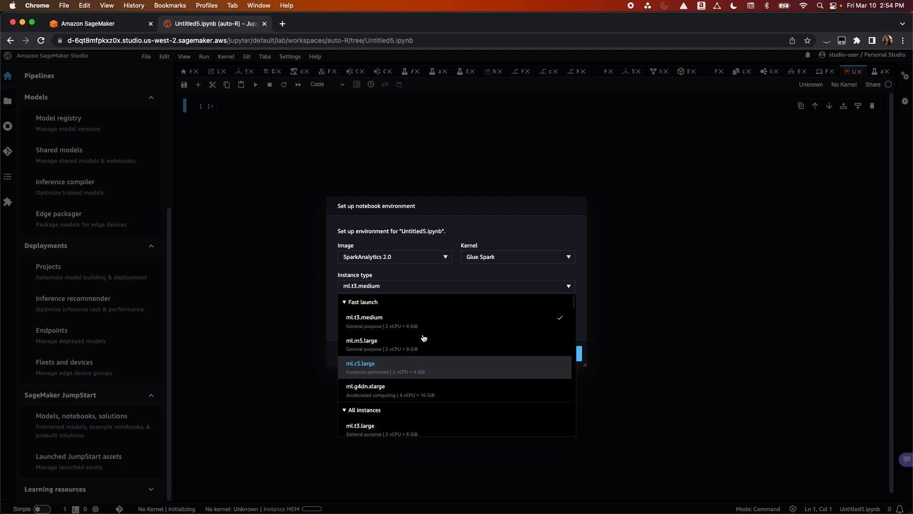
{"action": "mouse_move", "coordinate": [423, 338]}
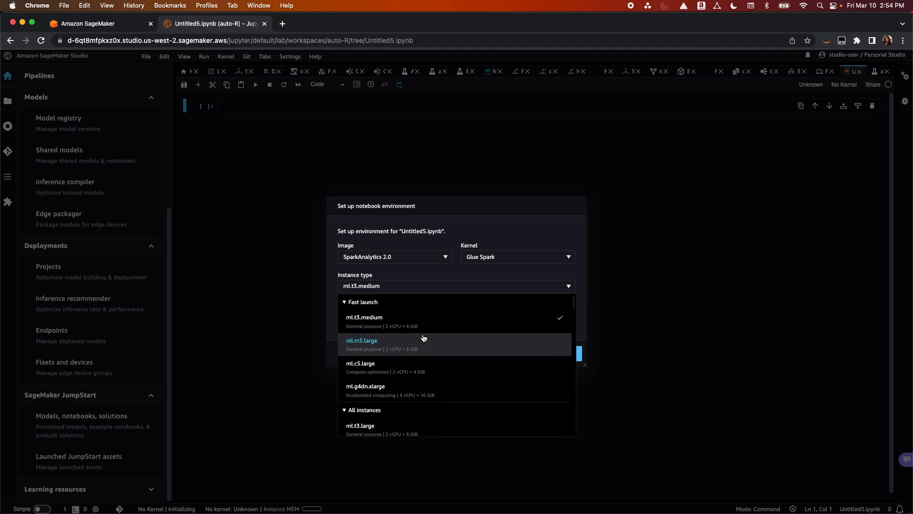
{"action": "left_click", "coordinate": [364, 317]}
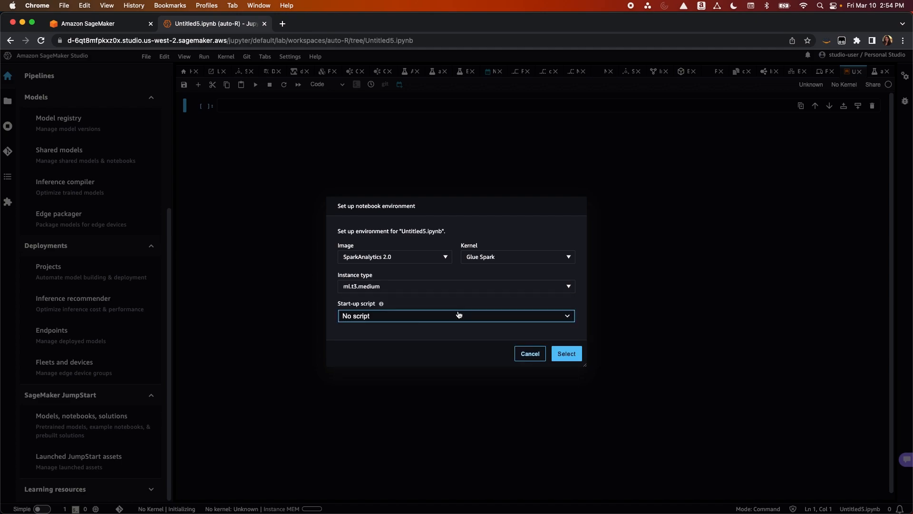
{"action": "mouse_move", "coordinate": [519, 343]}
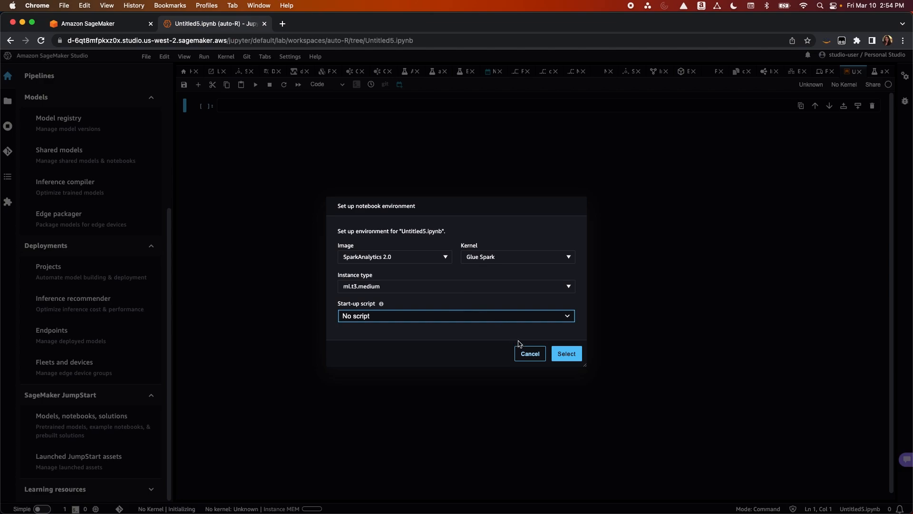
{"action": "left_click", "coordinate": [565, 353]}
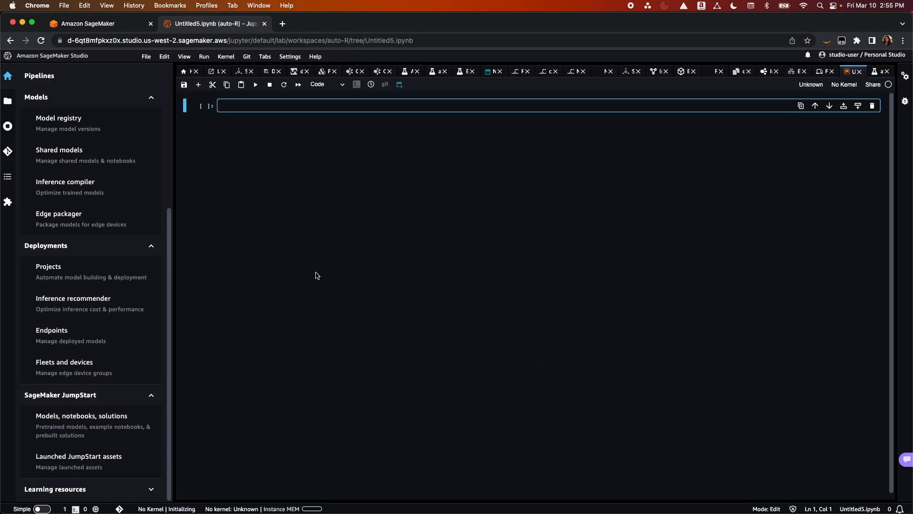
Show running instances and sessions, start shutting down the ml.t3.medium instance, then cancel
{"action": "left_click", "coordinate": [8, 126]}
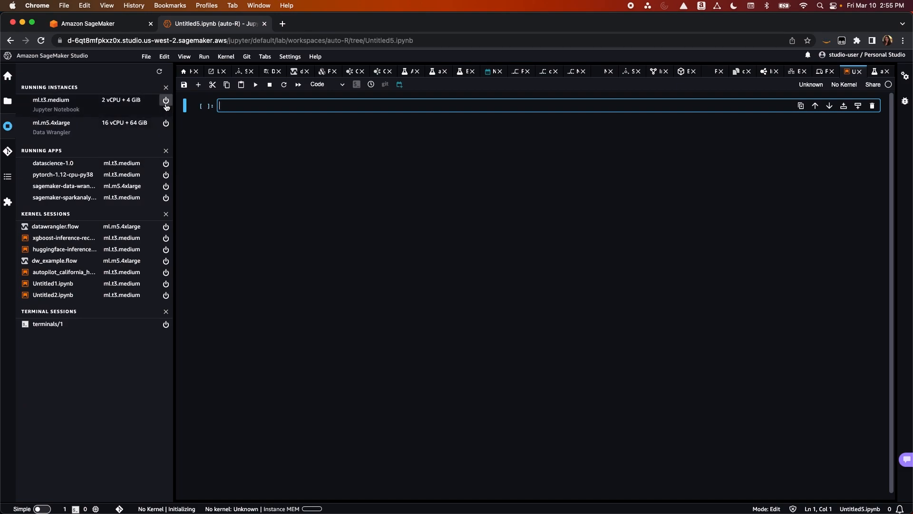
{"action": "mouse_move", "coordinate": [147, 150]}
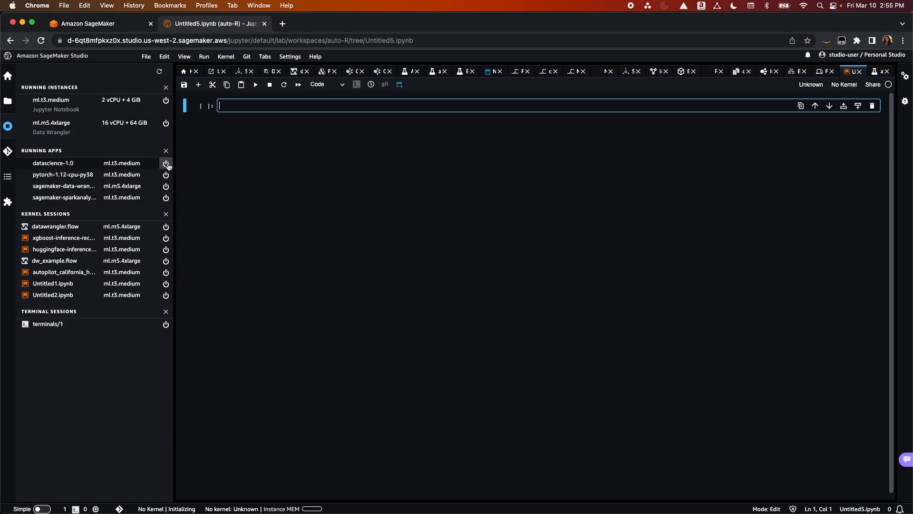
{"action": "mouse_move", "coordinate": [166, 100]}
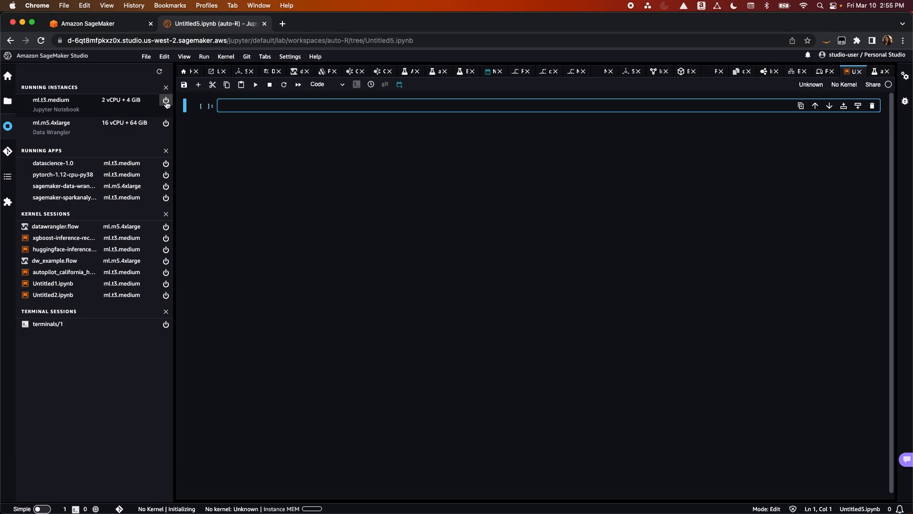
{"action": "left_click", "coordinate": [166, 102]}
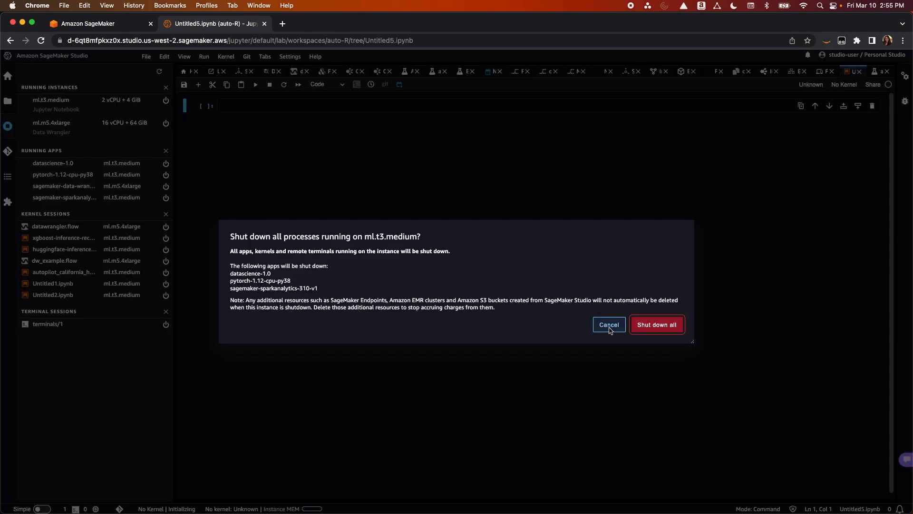
{"action": "left_click", "coordinate": [608, 325]}
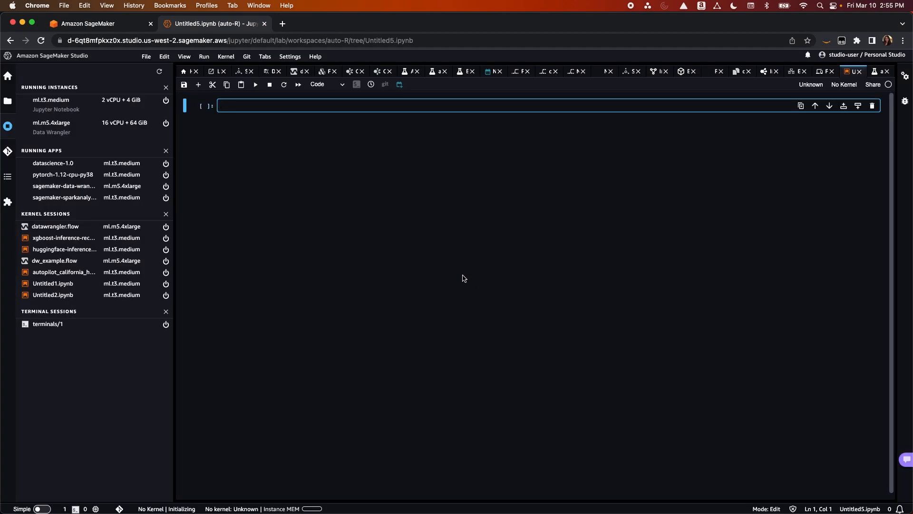
{"action": "mouse_move", "coordinate": [423, 300]}
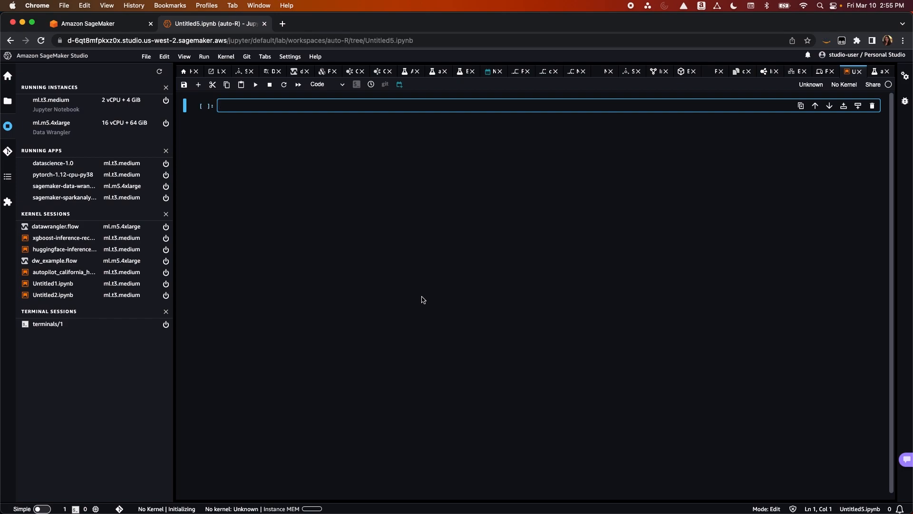
{"action": "mouse_move", "coordinate": [254, 251]}
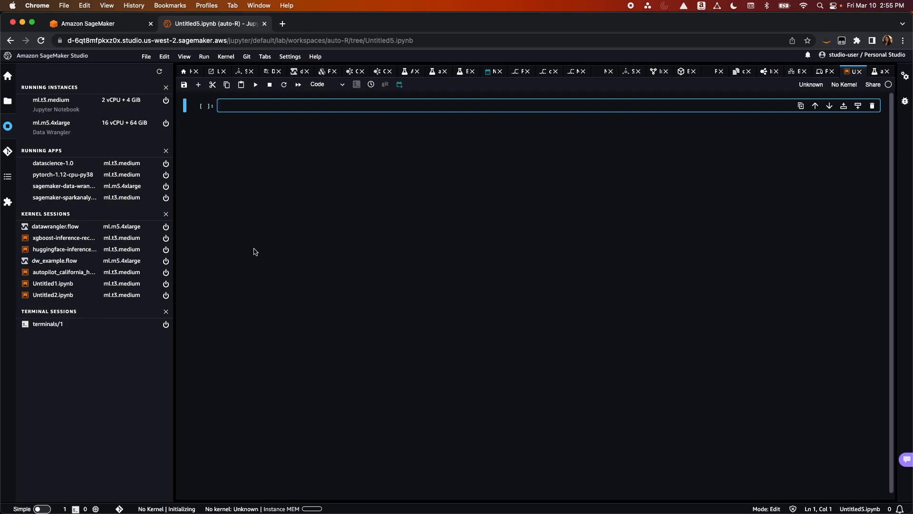
{"action": "mouse_move", "coordinate": [228, 260]}
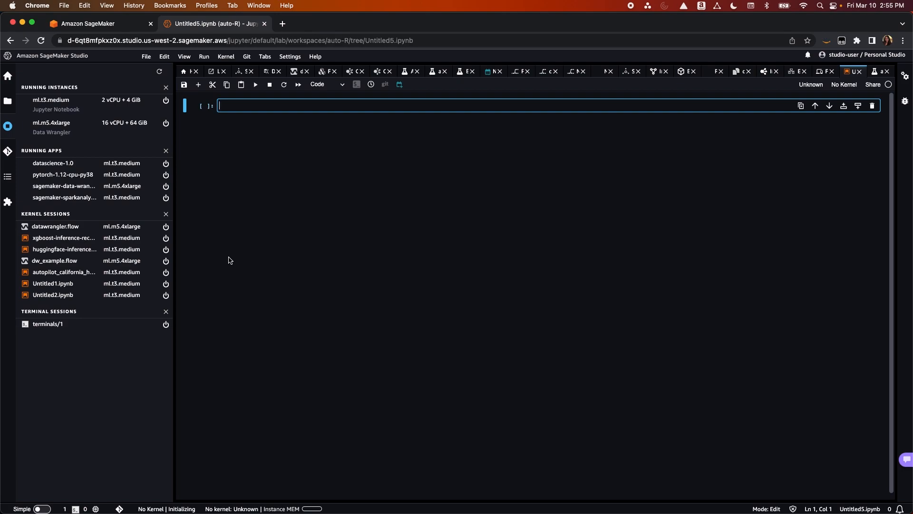